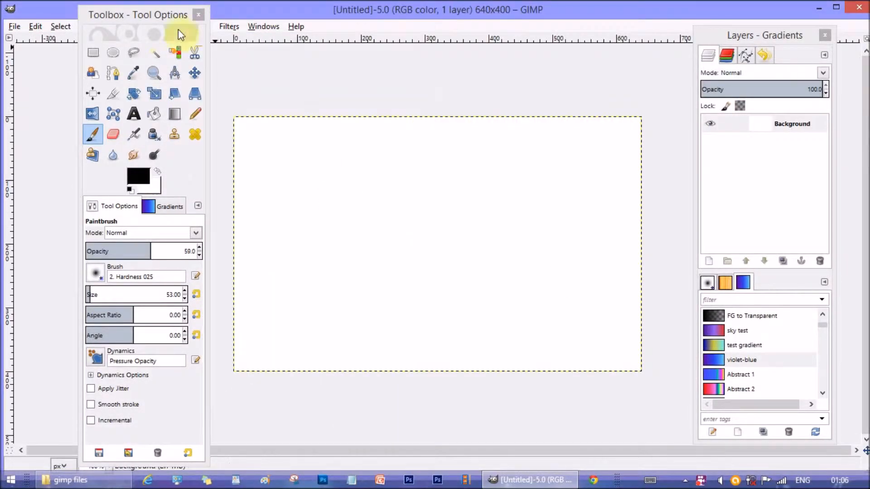
# - Select the Blend tool and bring up the Gradients list in the dock
pyautogui.click(791, 124)
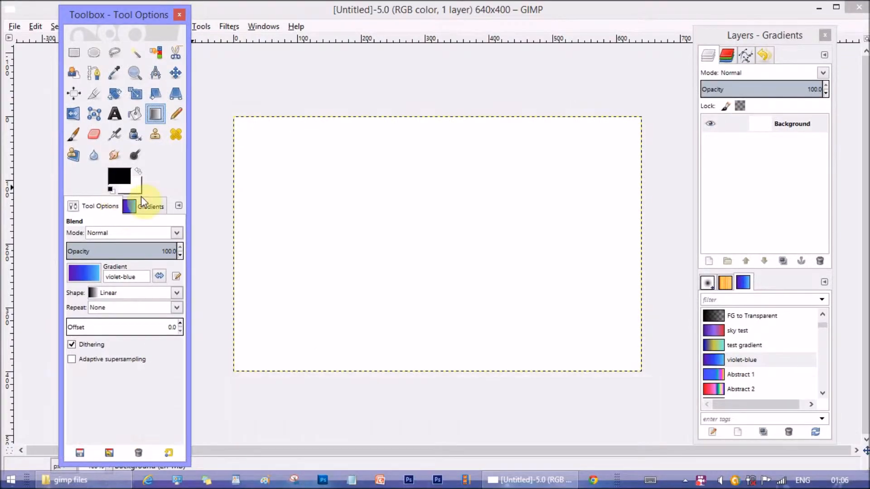
pyautogui.click(151, 205)
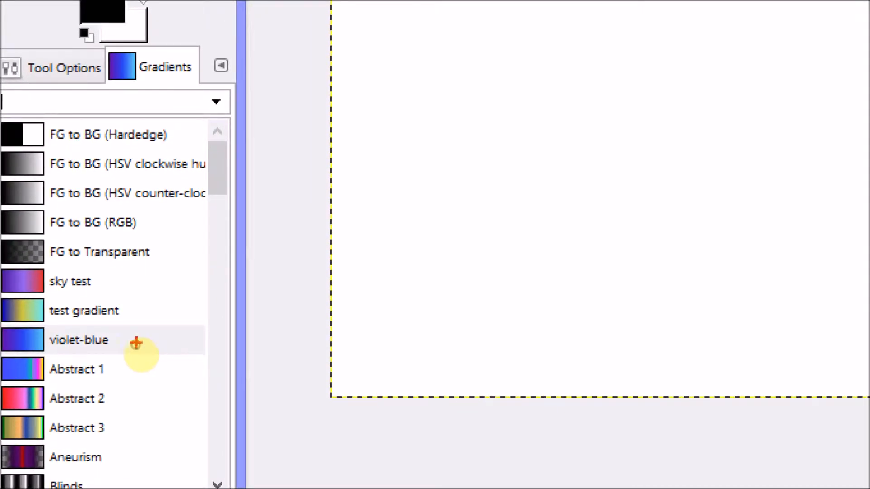
pyautogui.moveTo(111, 319)
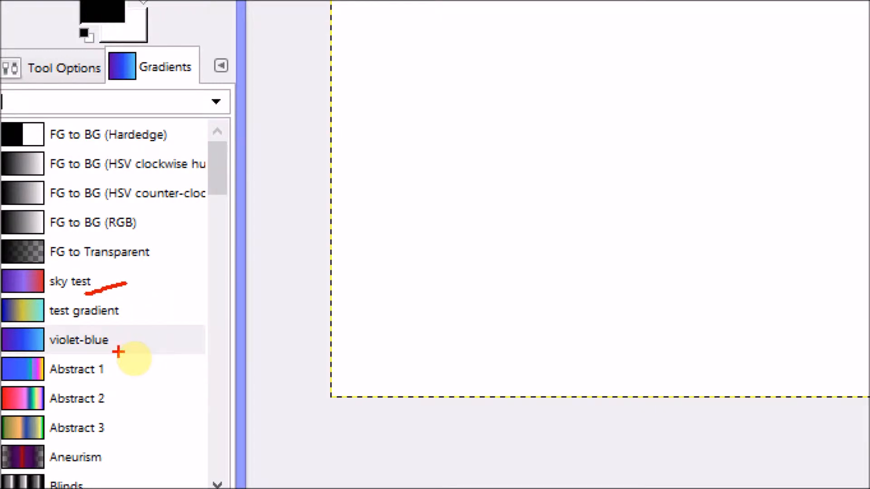
pyautogui.moveTo(198, 343)
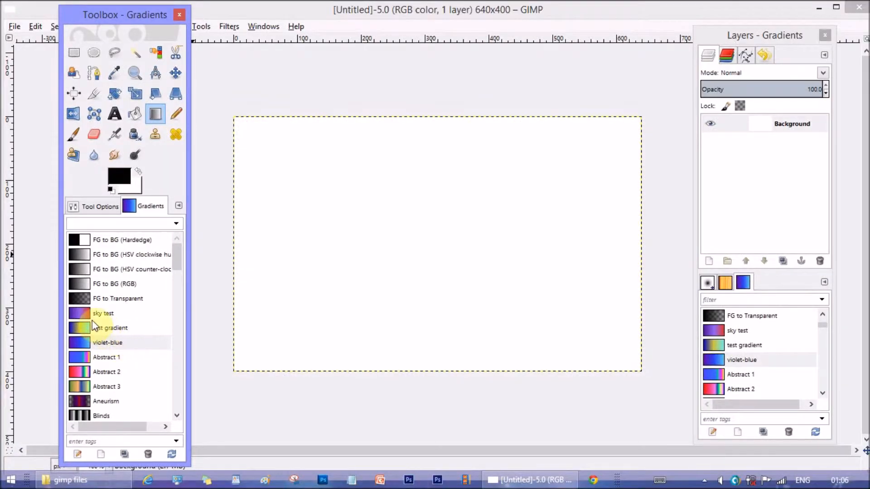
# - Preview the sky test gradient in the Gradient Editor, then close it
pyautogui.click(103, 313)
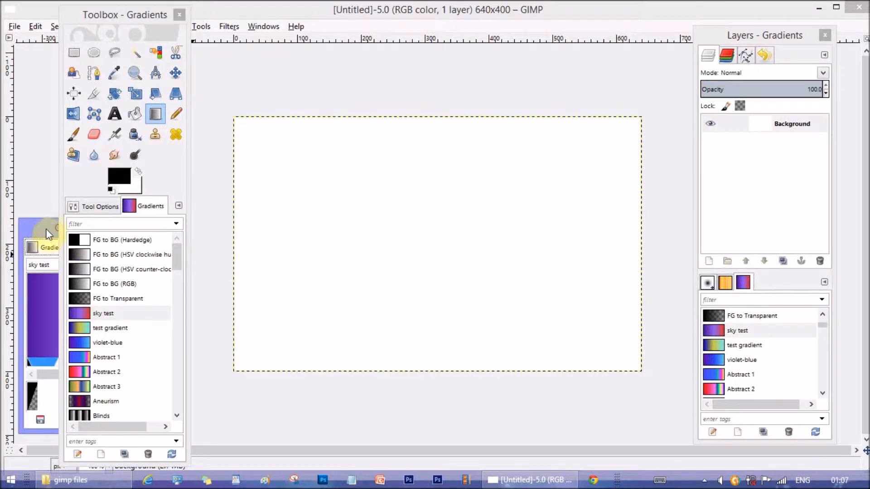
pyautogui.doubleClick(103, 314)
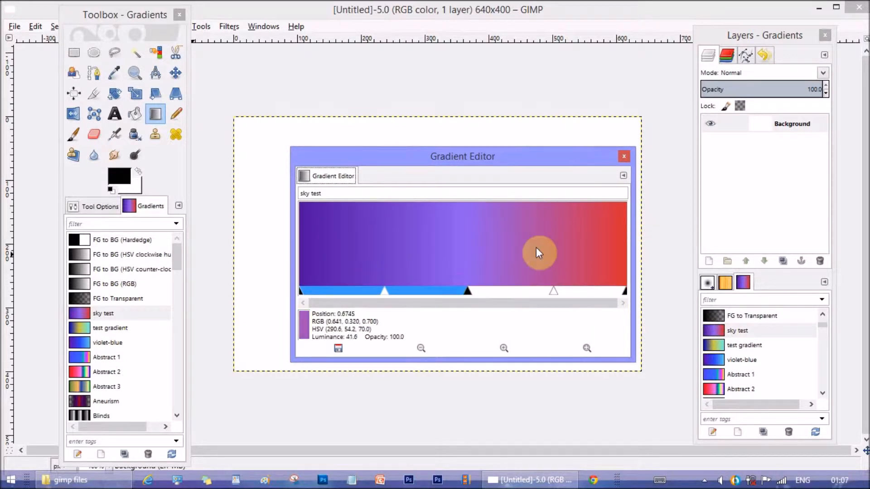
pyautogui.moveTo(627, 161)
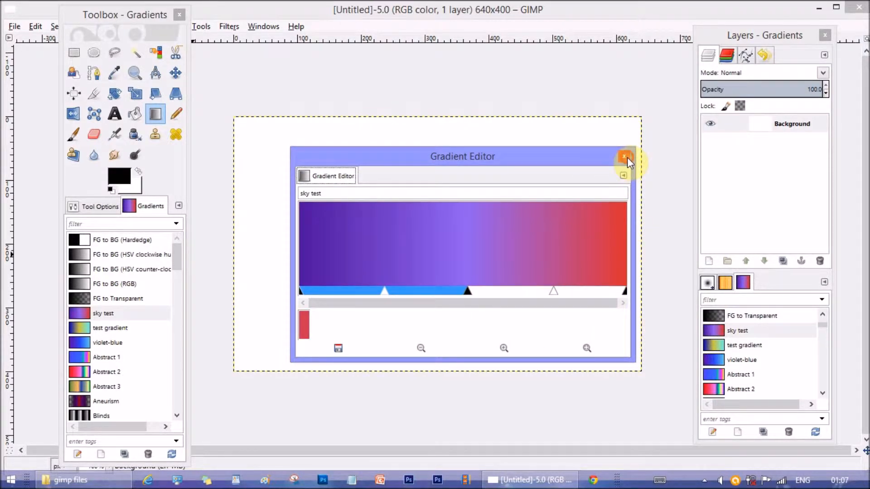
pyautogui.click(625, 156)
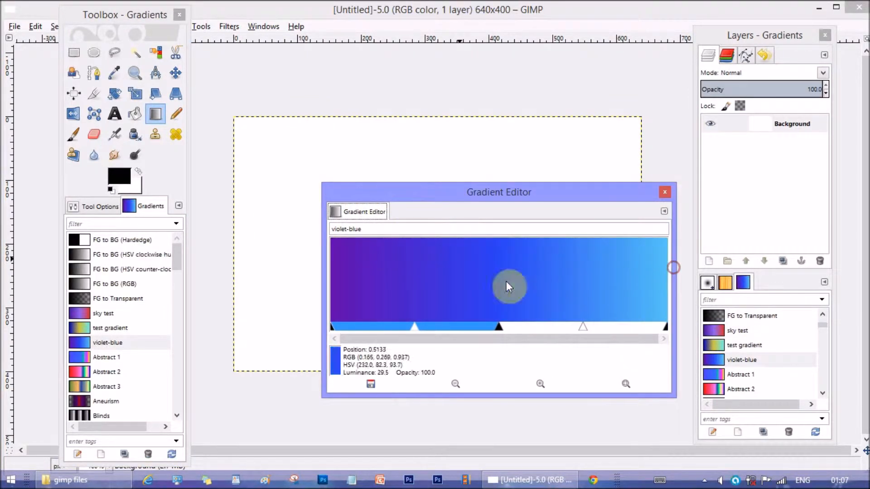
pyautogui.moveTo(716, 222)
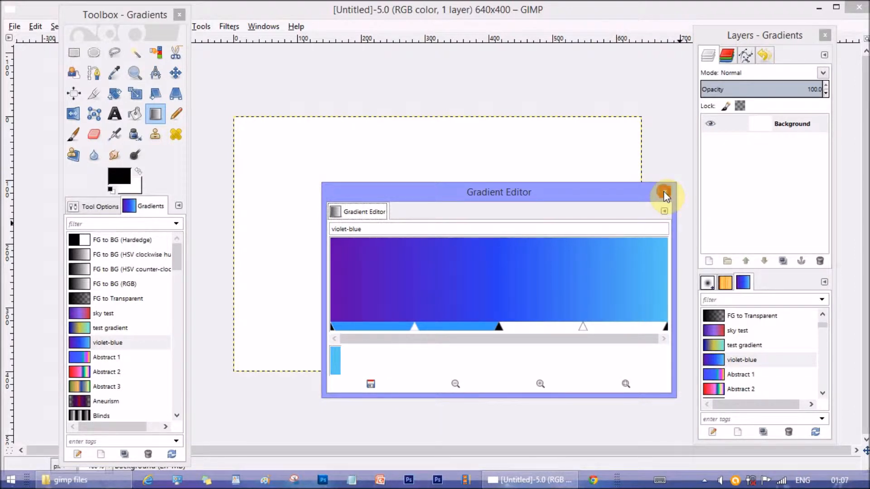
# - Close the violet-blue editor, add a transparent layer, and zoom out to view the whole canvas
pyautogui.click(666, 193)
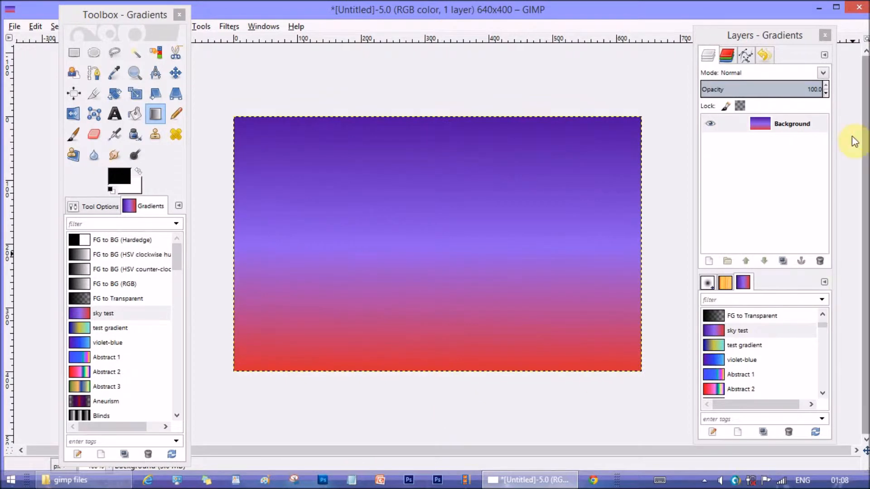
pyautogui.click(791, 123)
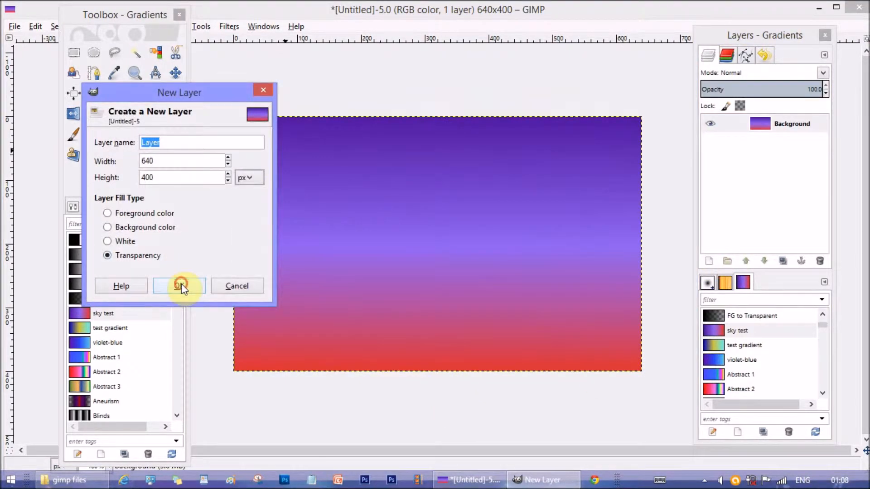
pyautogui.click(179, 286)
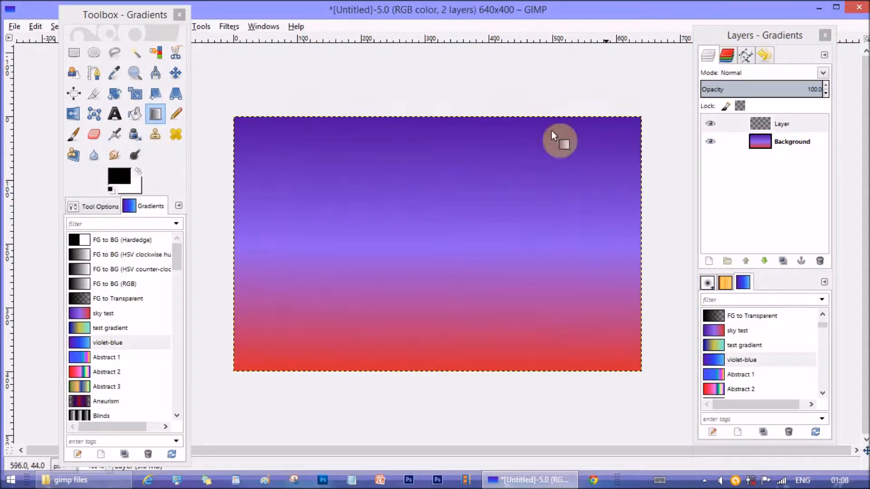
pyautogui.click(135, 72)
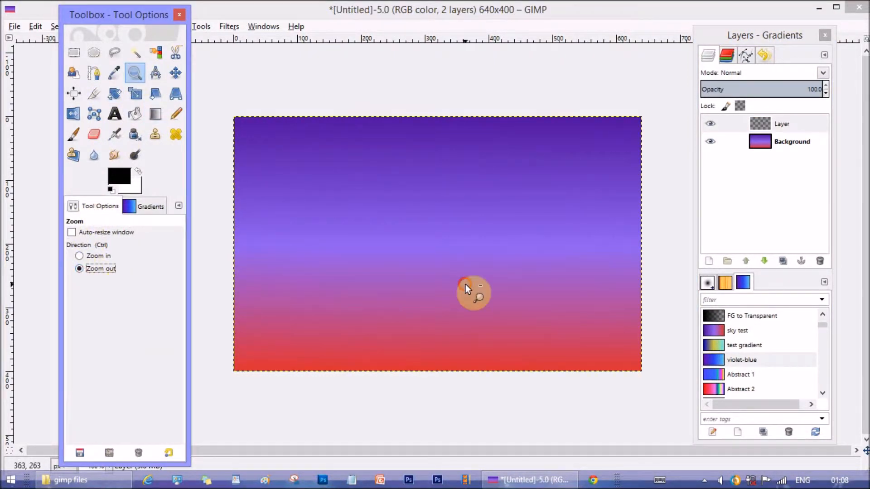
pyautogui.click(155, 114)
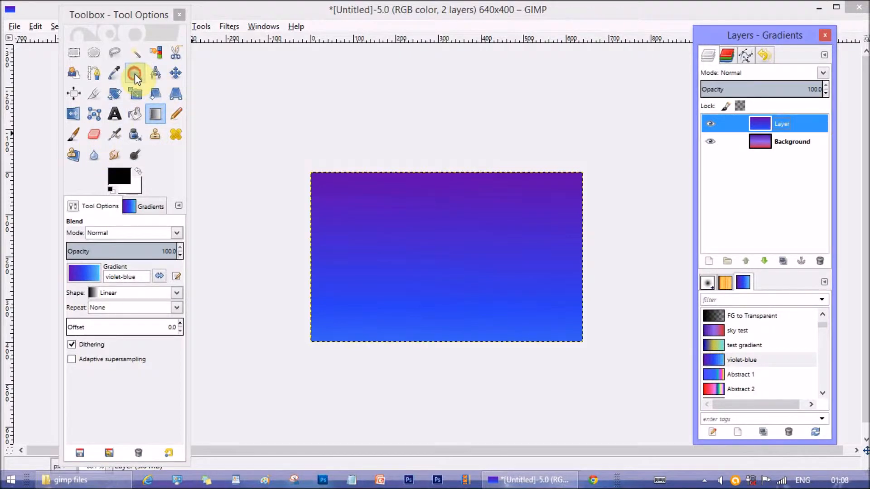
pyautogui.click(135, 73)
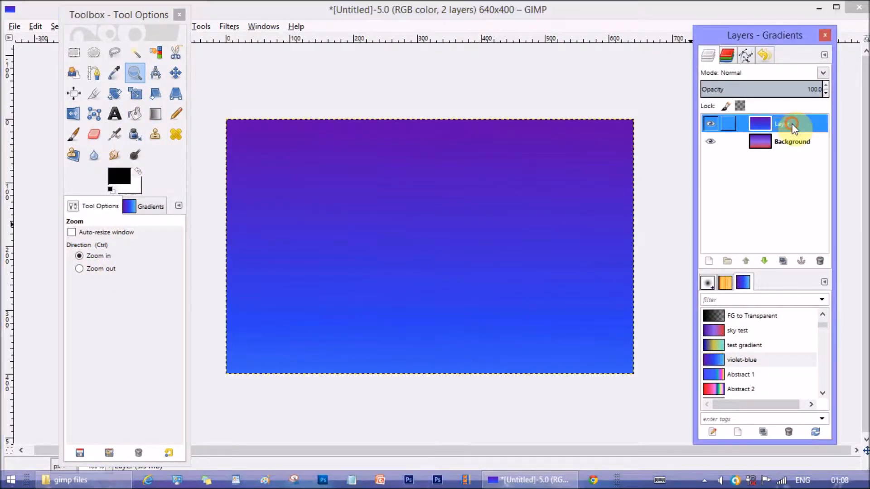
# - Set the violet-blue top layer's blending mode to Overlay
pyautogui.click(782, 123)
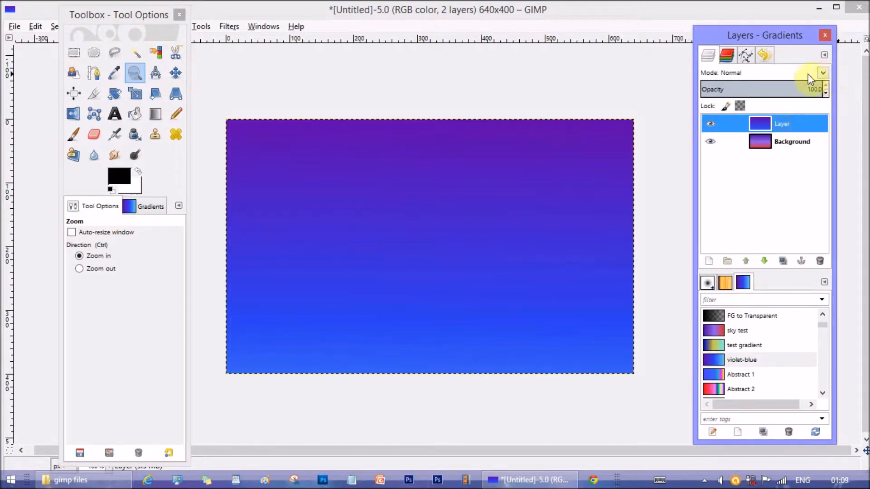
pyautogui.click(822, 72)
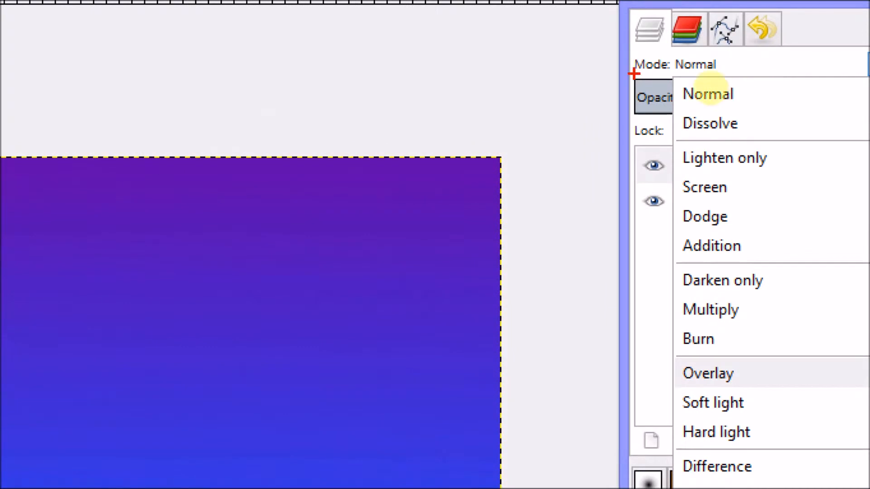
pyautogui.moveTo(746, 233)
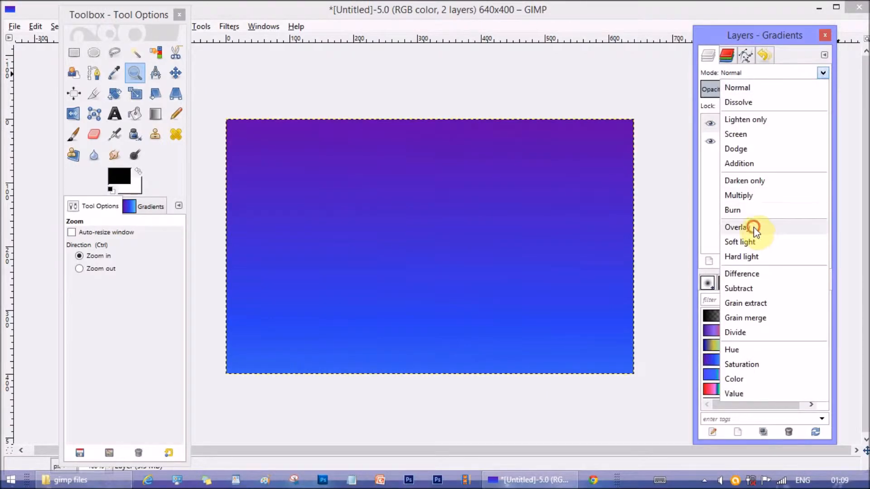
pyautogui.click(736, 227)
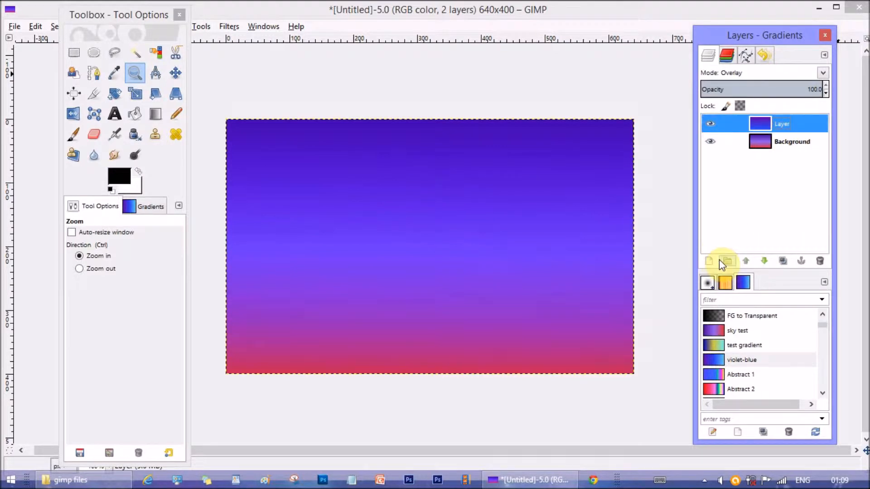
# - Add a new layer and render randomized grey Clouds noise across it
pyautogui.click(709, 261)
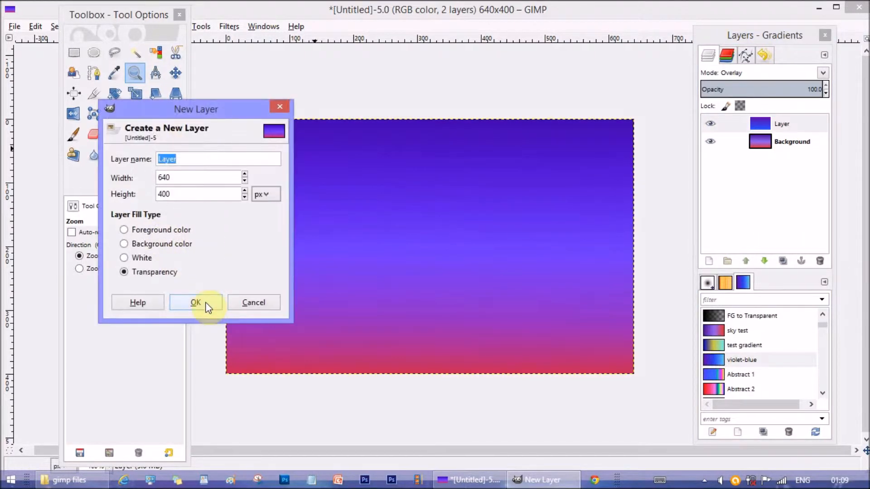
pyautogui.click(195, 302)
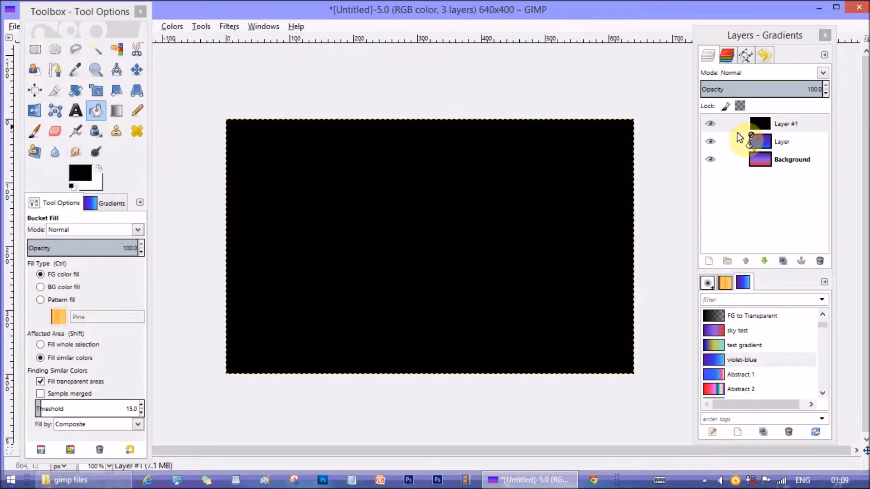
pyautogui.click(228, 26)
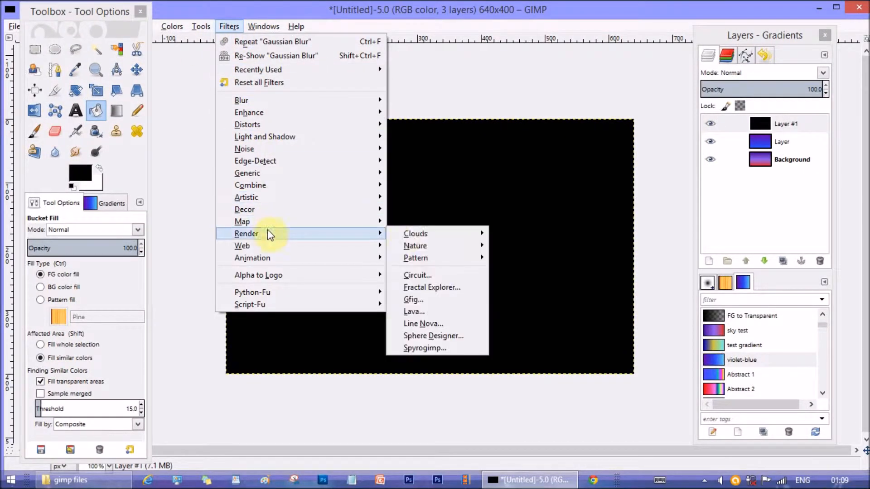
pyautogui.click(415, 233)
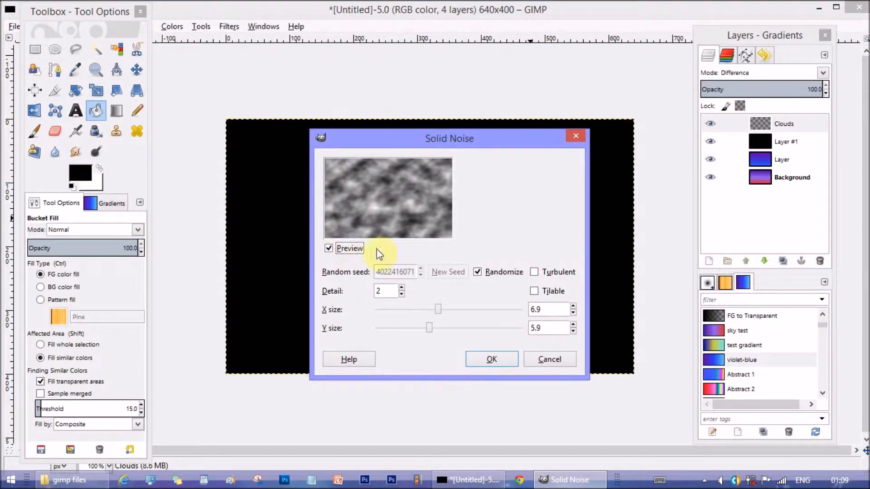
pyautogui.click(477, 272)
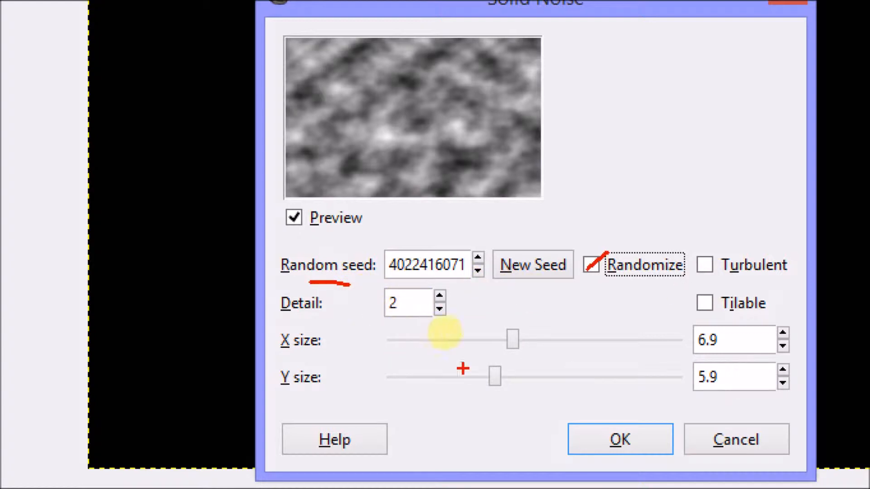
pyautogui.moveTo(432, 150)
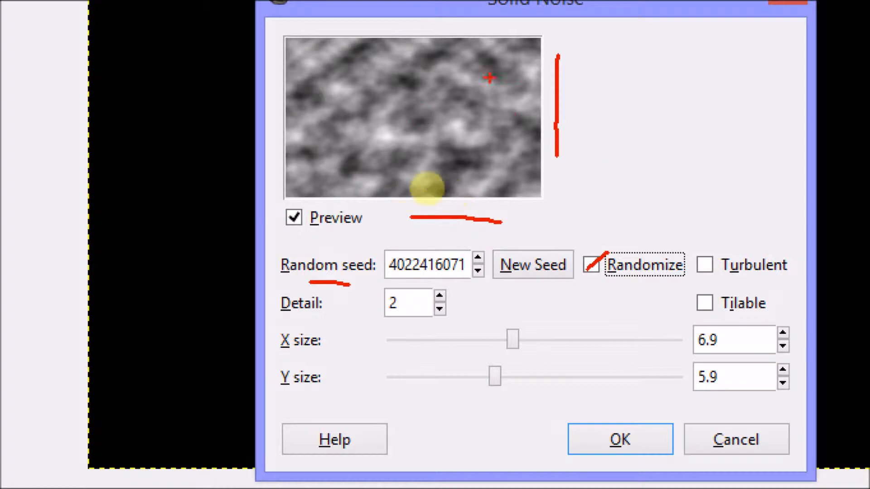
pyautogui.click(478, 271)
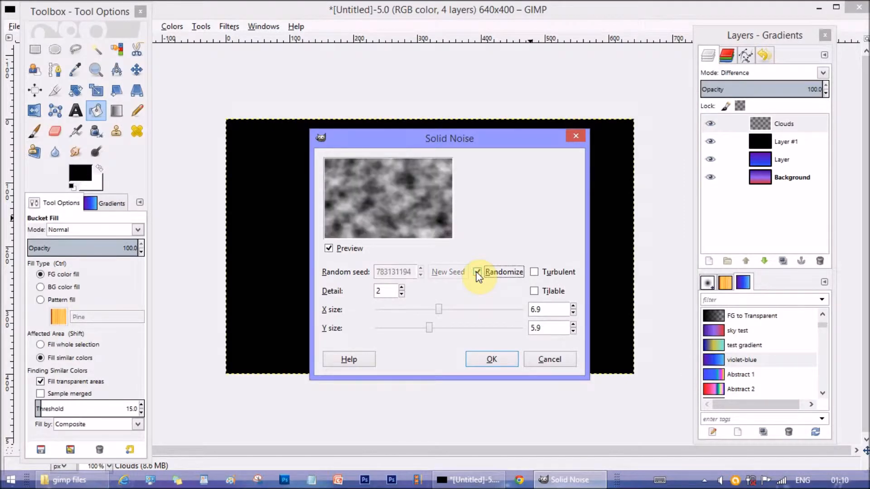
pyautogui.click(477, 272)
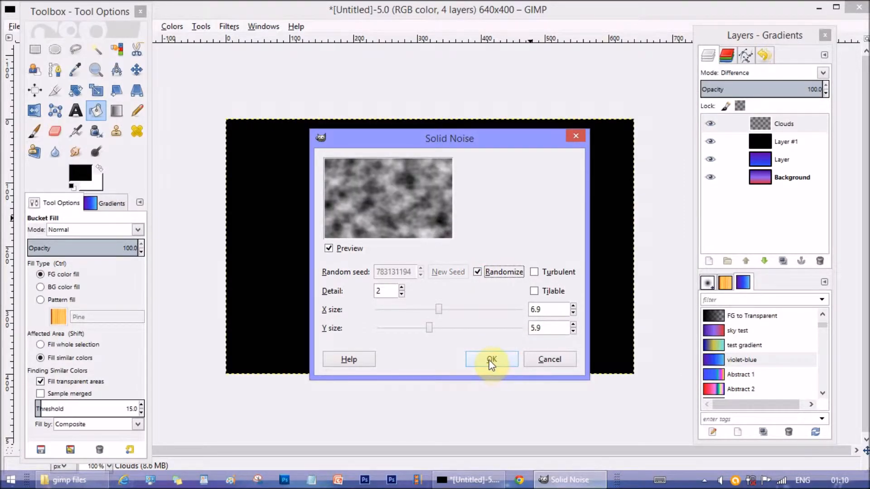
pyautogui.click(490, 359)
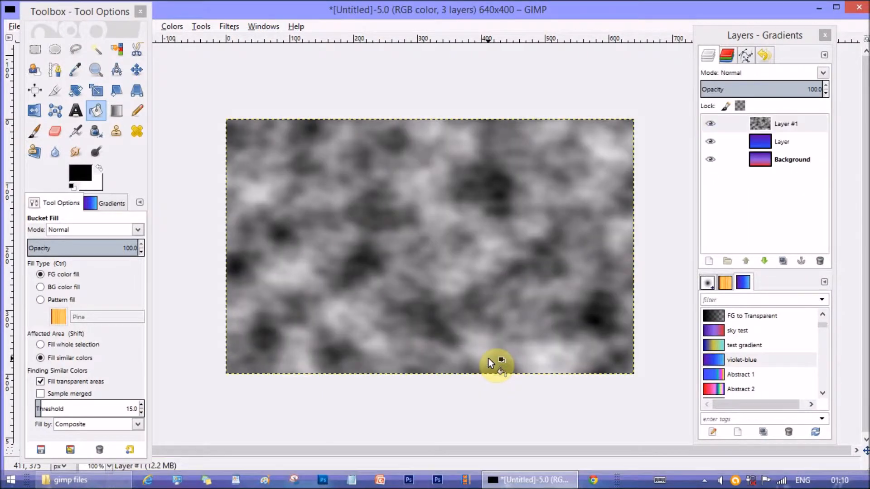
# - Switch the grey cloud layer, Layer #1, to Overlay mode
pyautogui.click(785, 123)
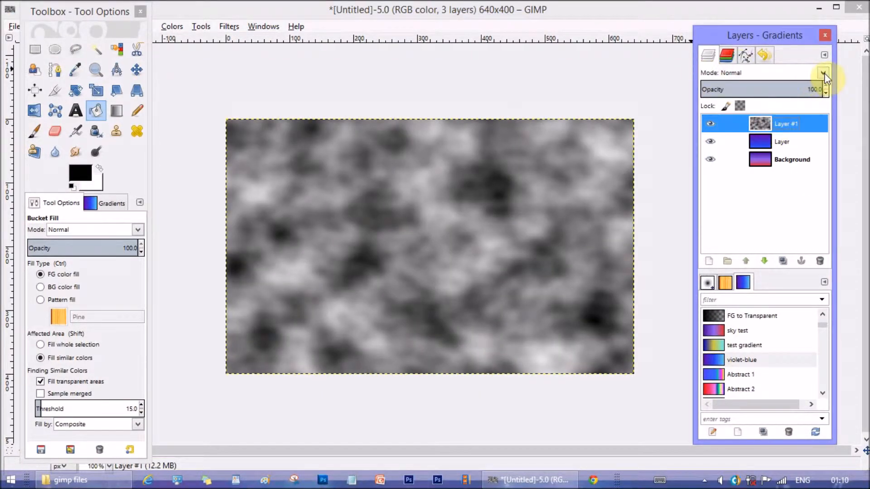
pyautogui.click(824, 72)
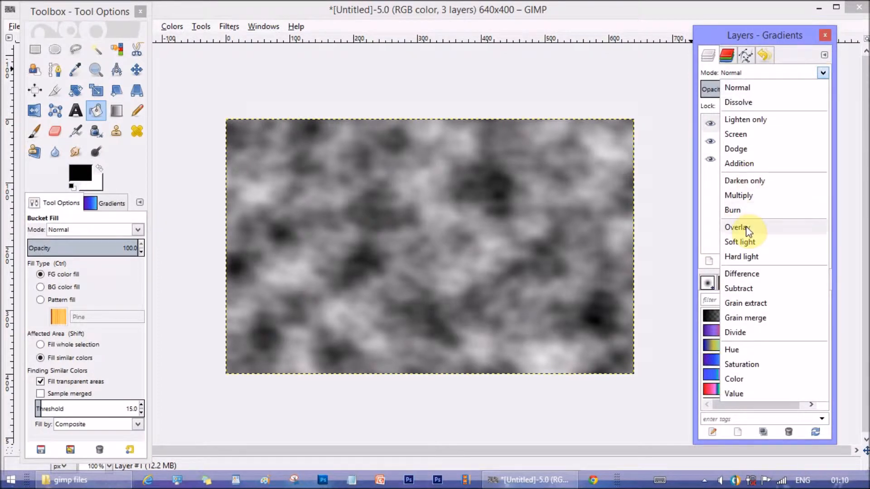
pyautogui.click(736, 227)
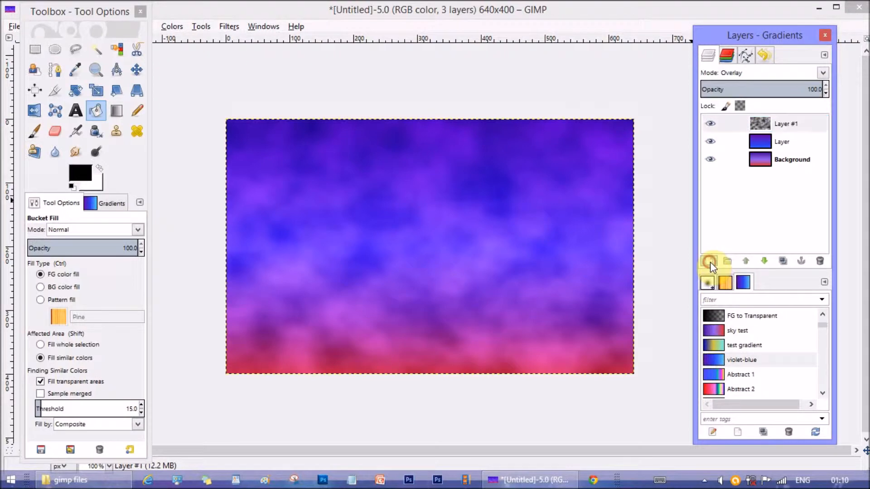
# - Fill a new layer black and render randomized Difference Clouds on it
pyautogui.click(709, 261)
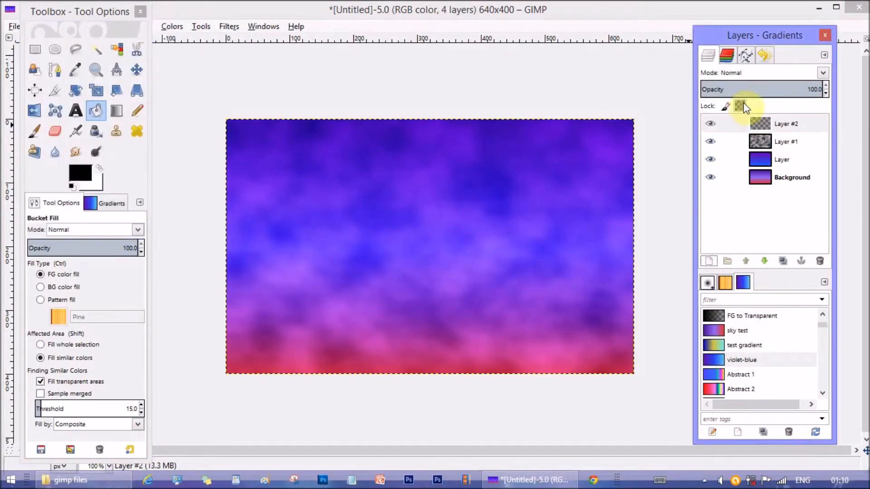
pyautogui.click(397, 197)
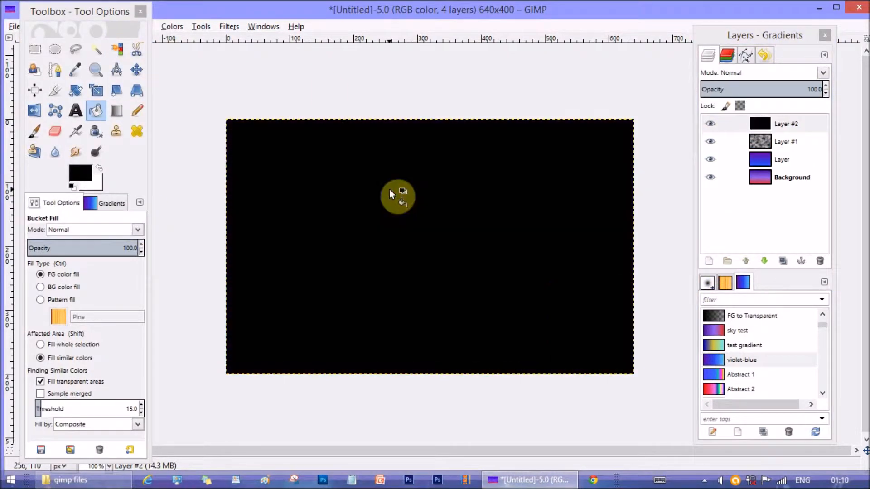
pyautogui.click(229, 26)
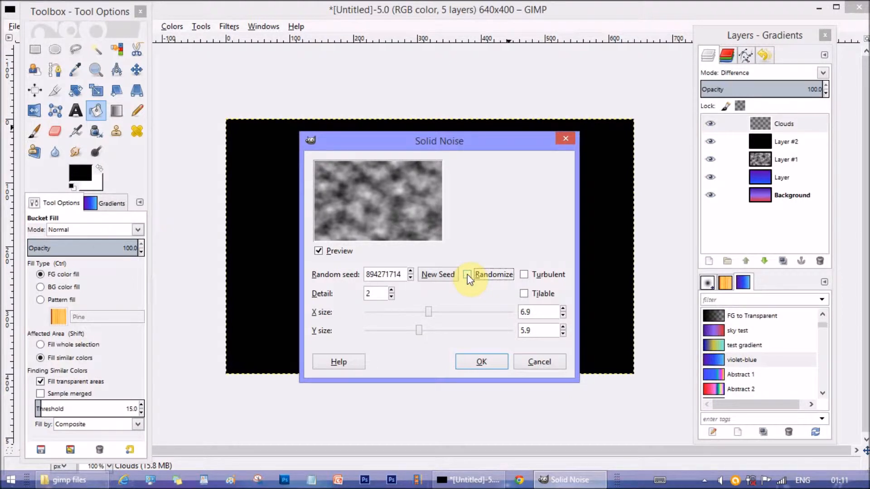
pyautogui.click(469, 274)
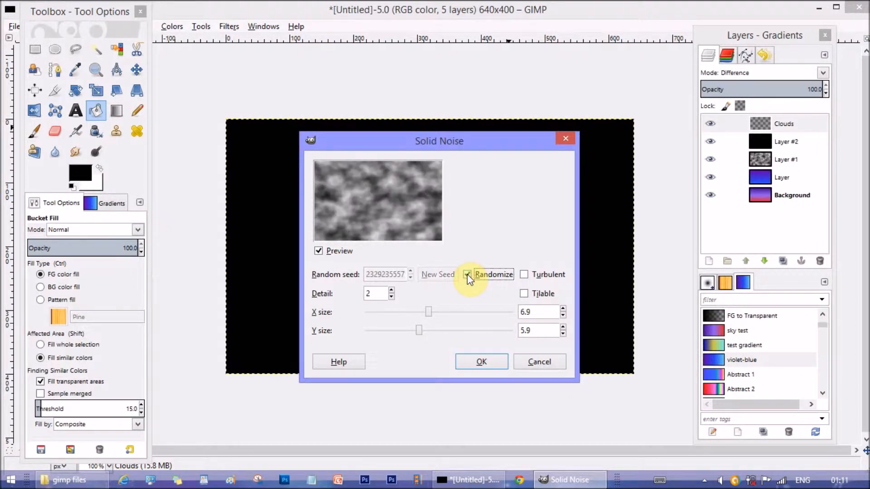
pyautogui.click(467, 274)
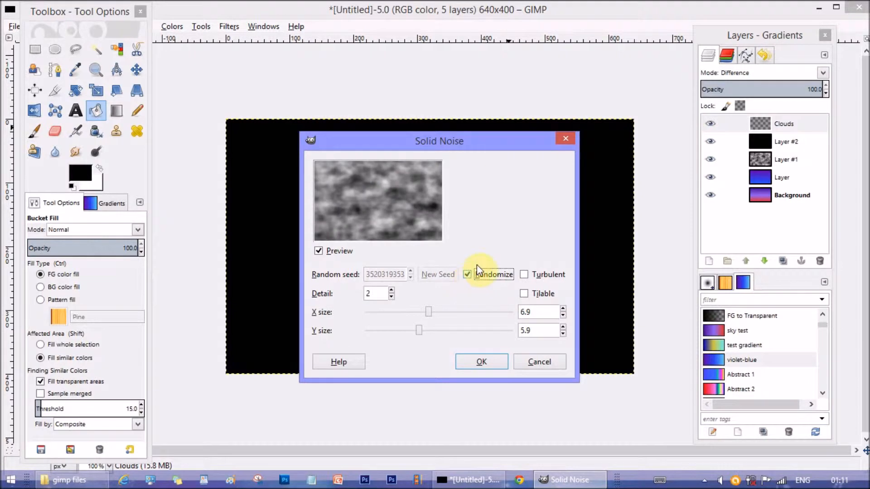
pyautogui.click(480, 361)
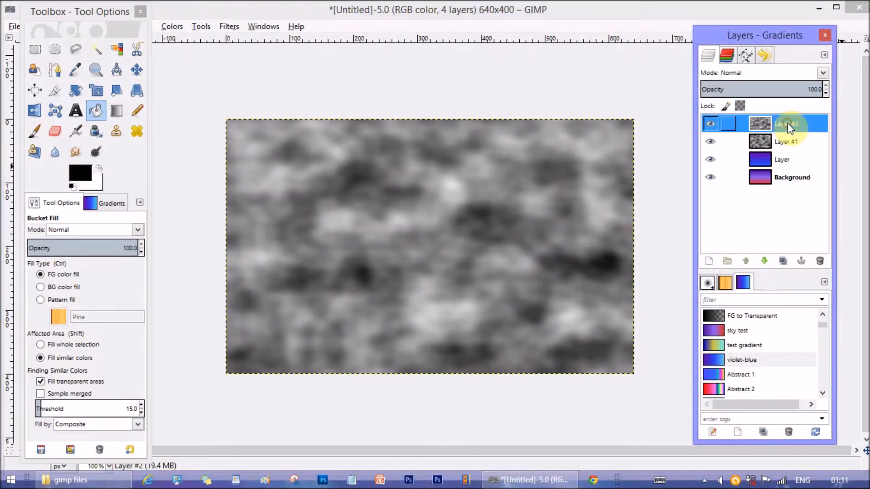
# - Set Layer #2's blending mode to Overlay
pyautogui.click(823, 72)
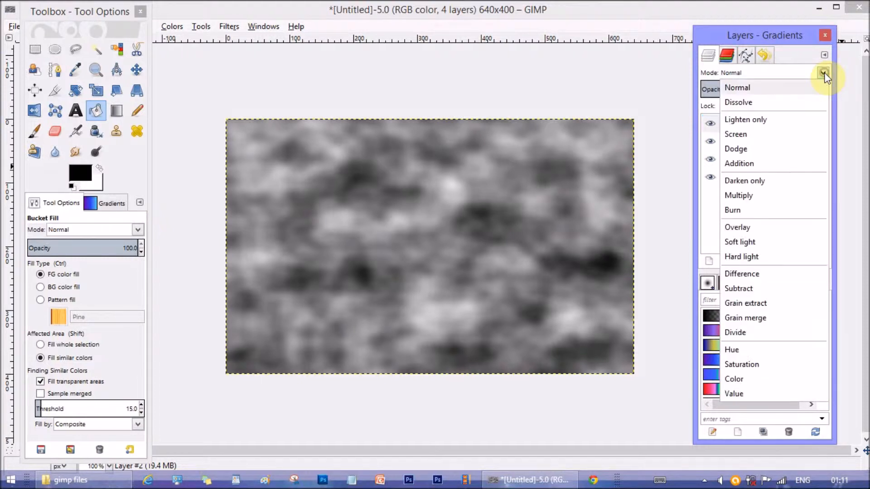
pyautogui.click(737, 227)
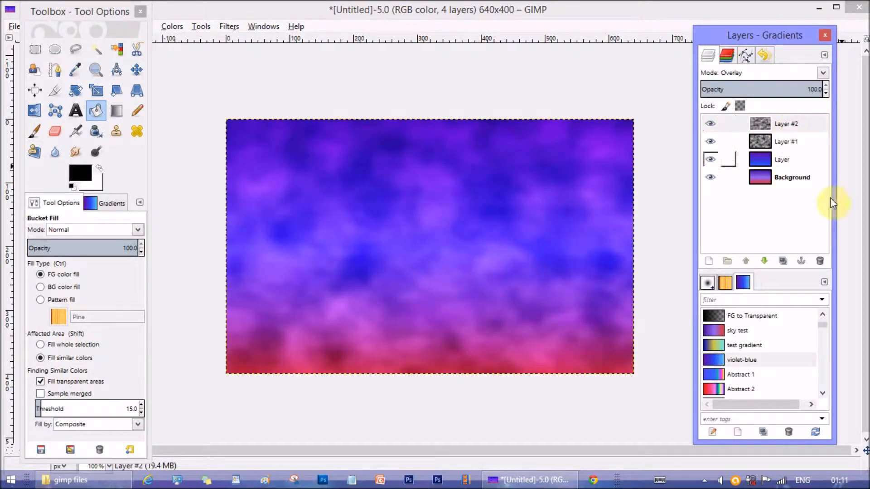
pyautogui.click(786, 124)
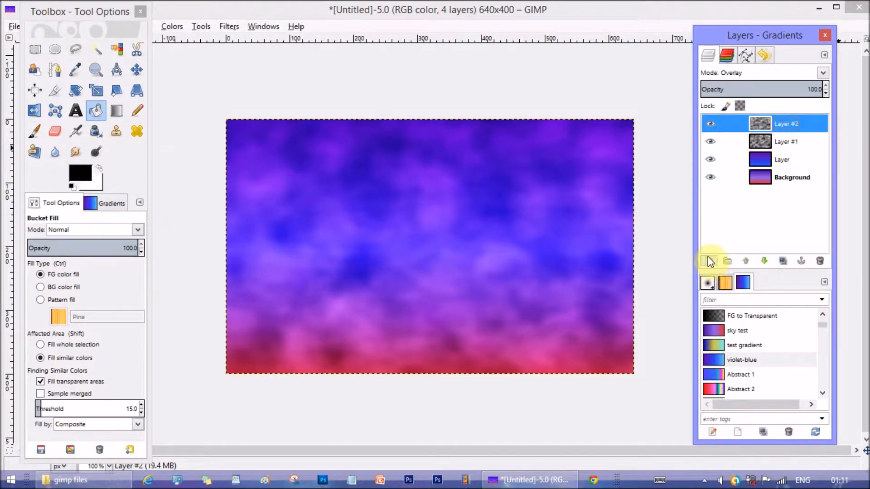
# - On a new layer, render a light-blue Supernova in the upper left, radius 54, 300 spokes
pyautogui.click(709, 261)
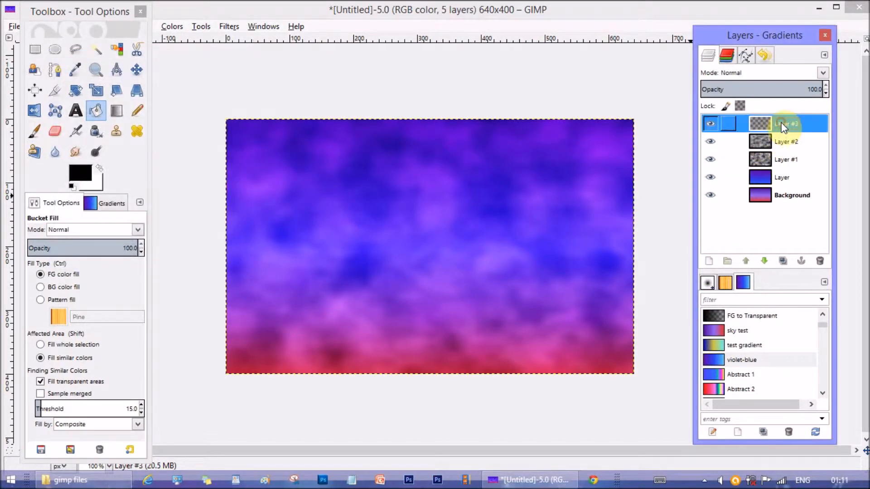
pyautogui.click(228, 27)
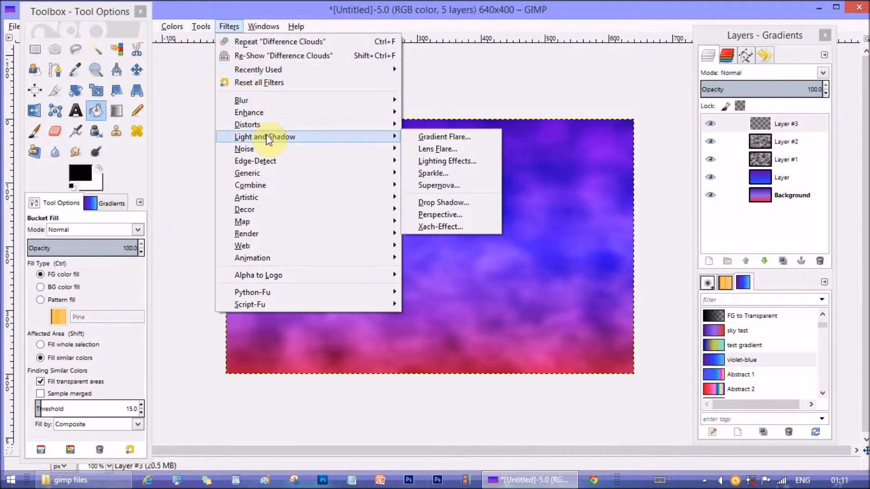
pyautogui.click(438, 185)
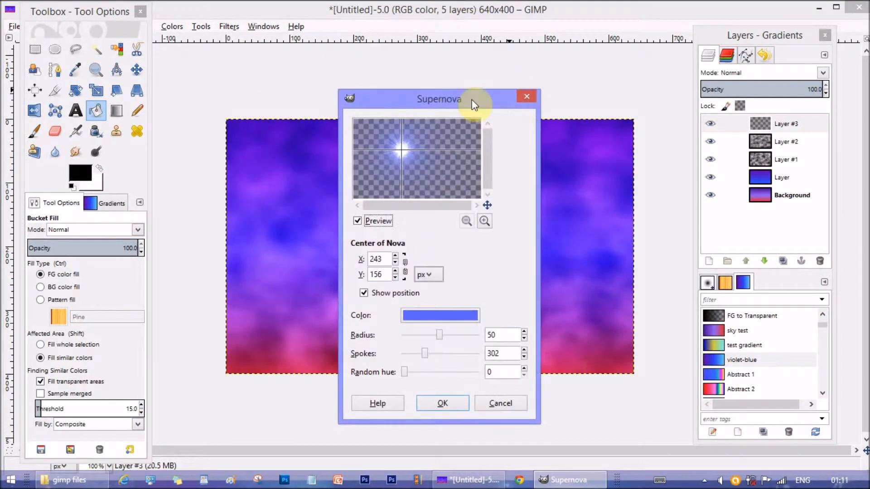
pyautogui.moveTo(406, 271)
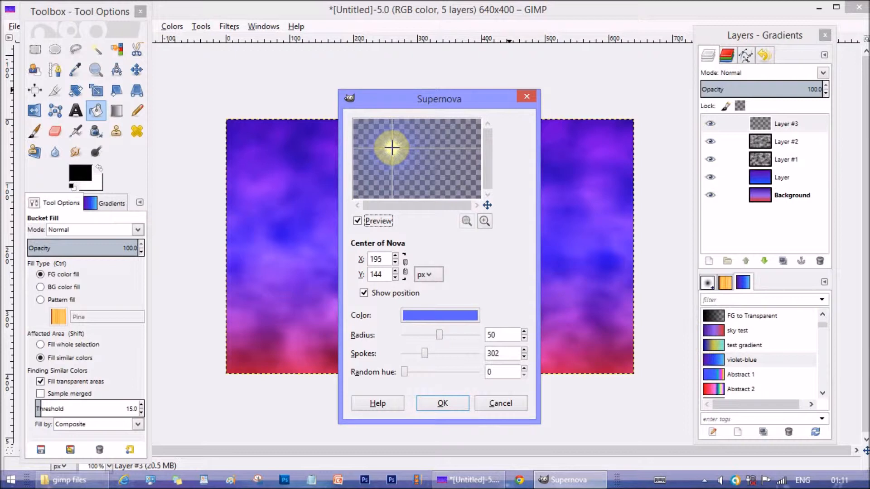
pyautogui.click(392, 256)
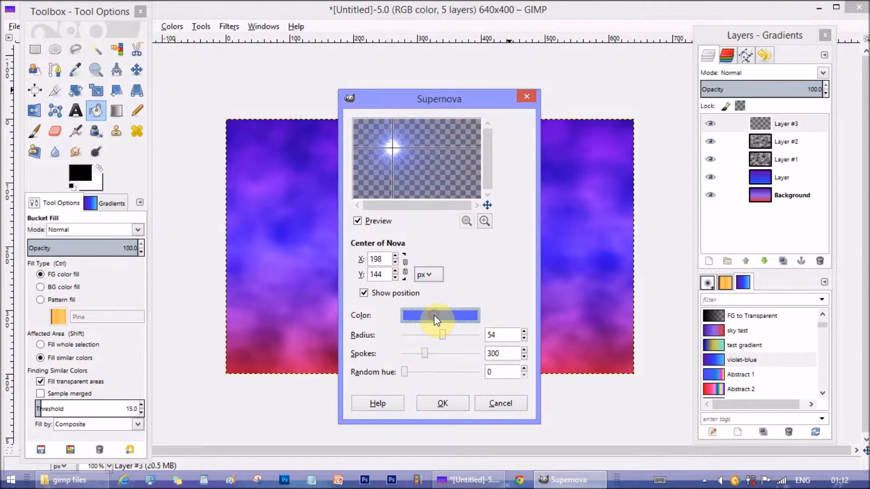
pyautogui.click(440, 315)
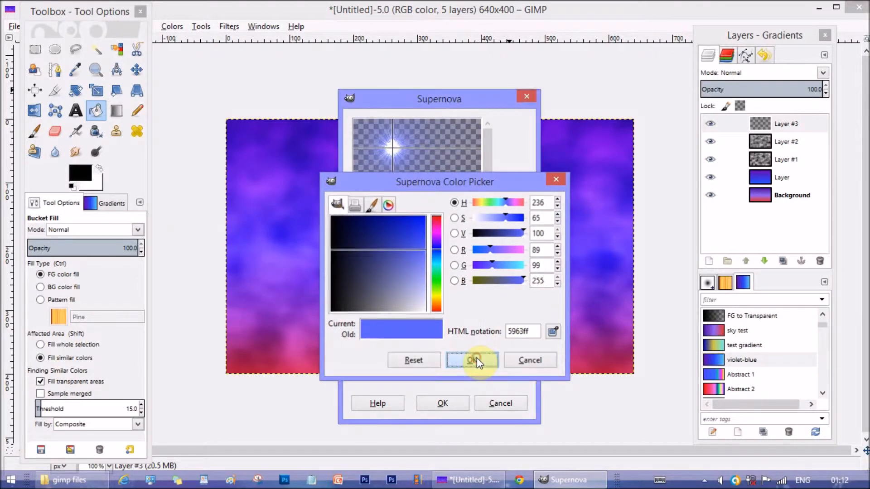
pyautogui.click(470, 361)
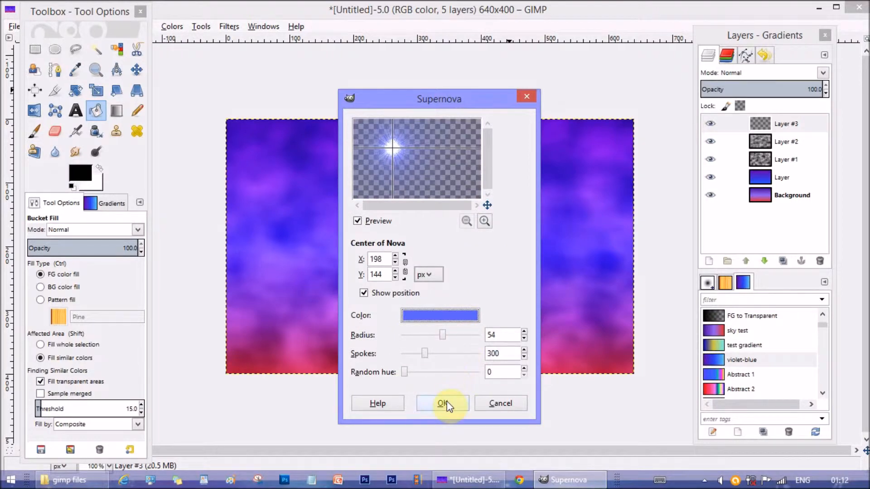
pyautogui.click(442, 403)
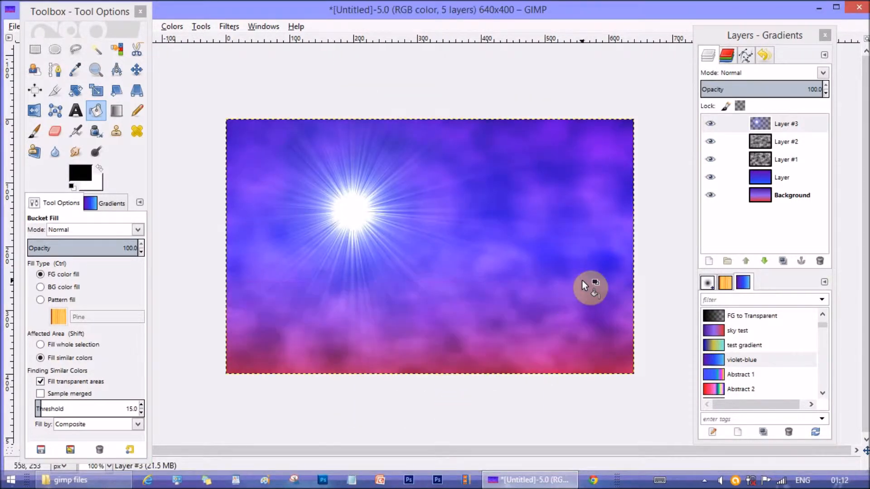
pyautogui.click(785, 123)
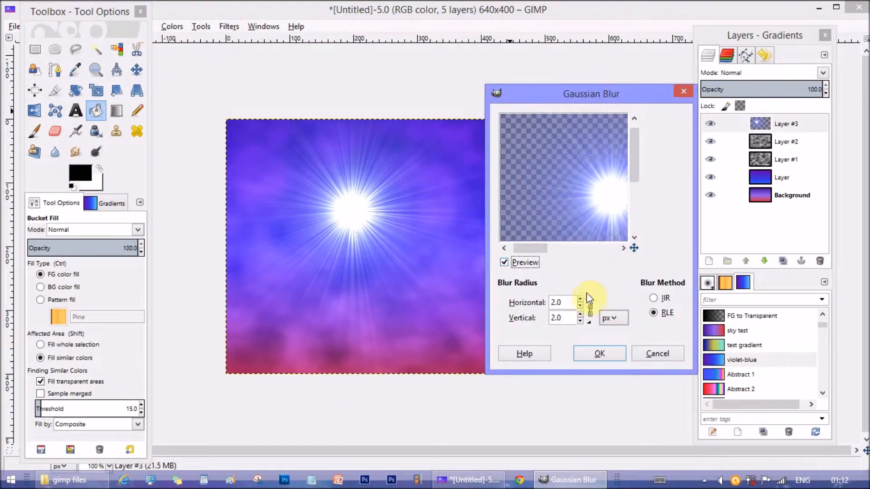
# - Blur the supernova star with a 2 px Gaussian blur
pyautogui.click(580, 314)
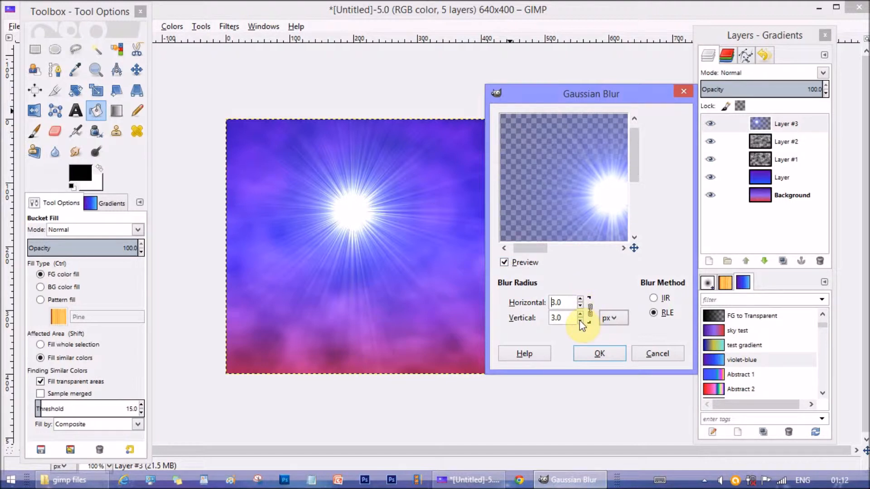
pyautogui.click(581, 322)
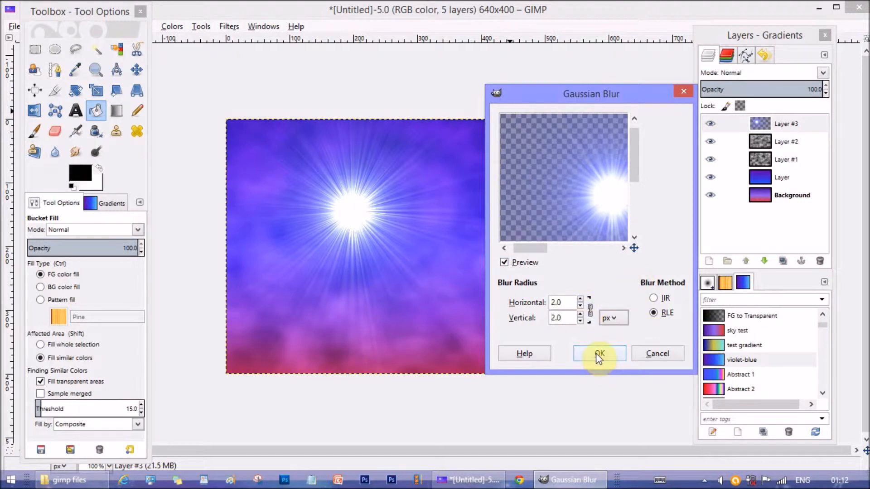
pyautogui.click(599, 354)
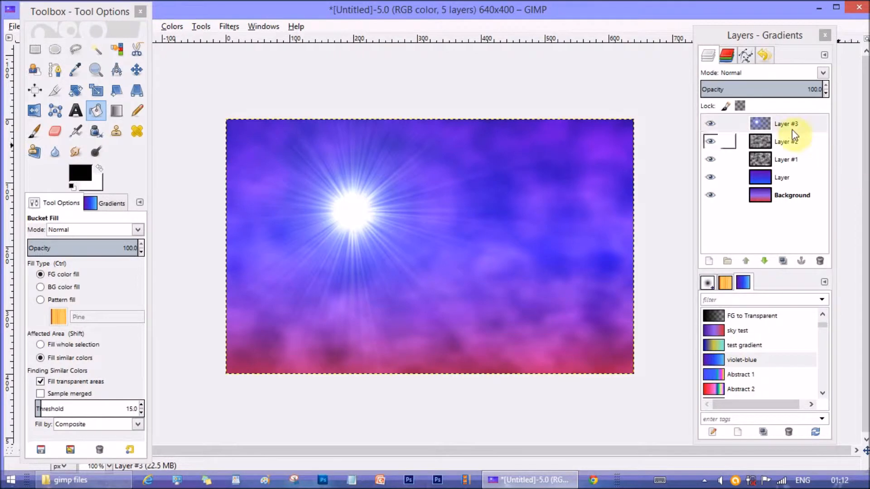
# - Select another layer and move the Toolbox window aside to reach the Layer menu
pyautogui.click(782, 177)
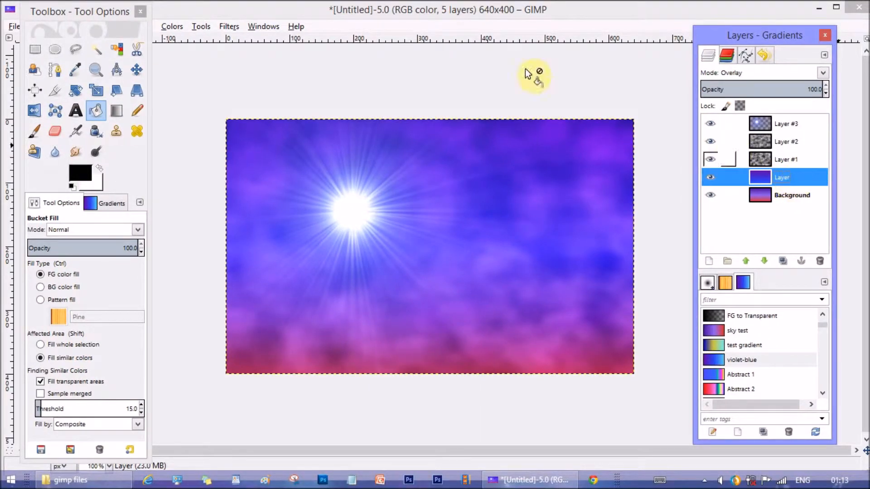
pyautogui.moveTo(79, 11); pyautogui.dragTo(84, 39)
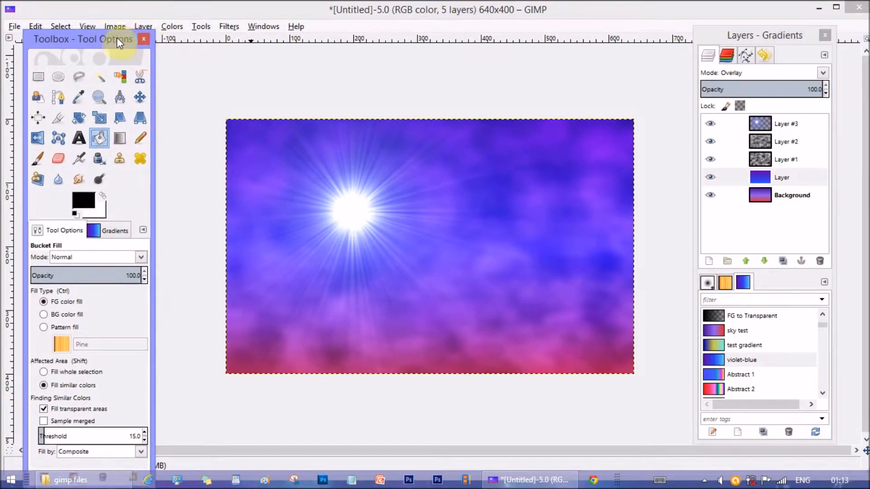
pyautogui.click(144, 26)
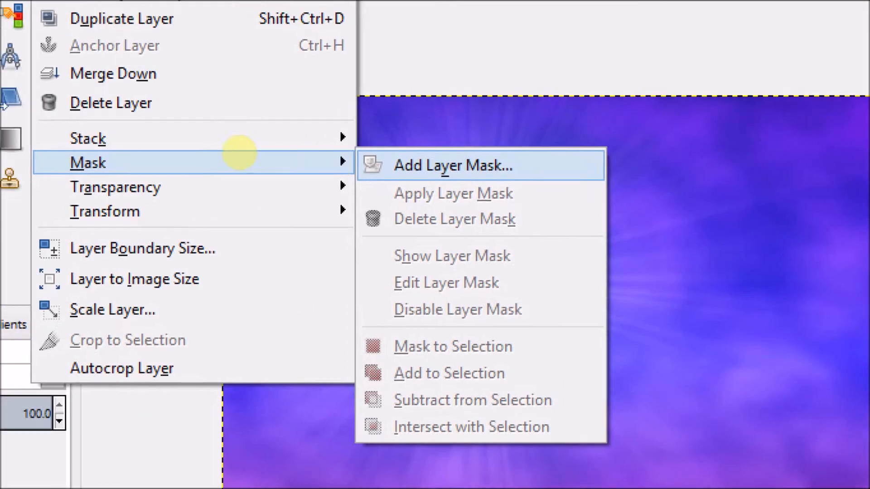
pyautogui.moveTo(491, 172)
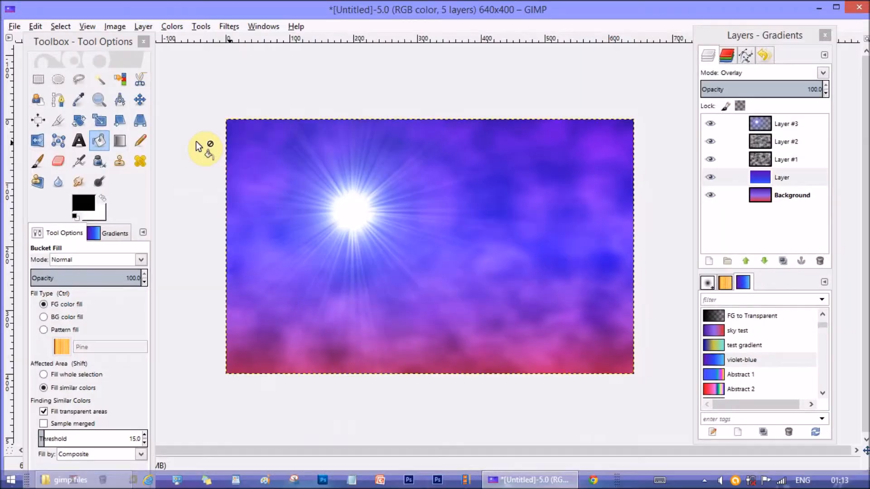
# - Add a White (full opacity) layer mask to the violet-blue layer
pyautogui.click(144, 26)
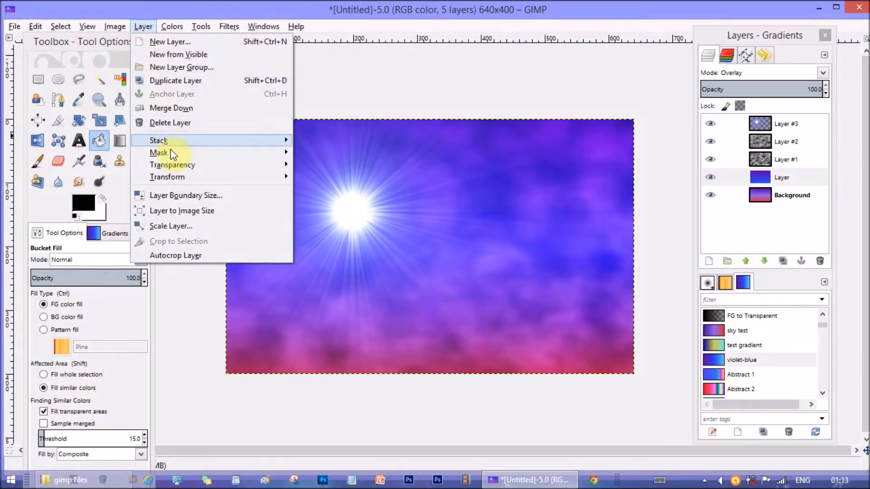
pyautogui.click(160, 153)
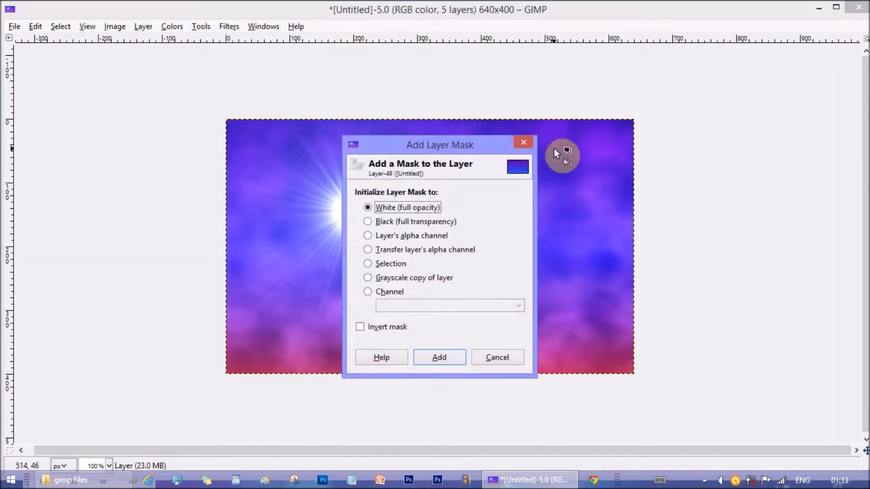
pyautogui.moveTo(400, 215)
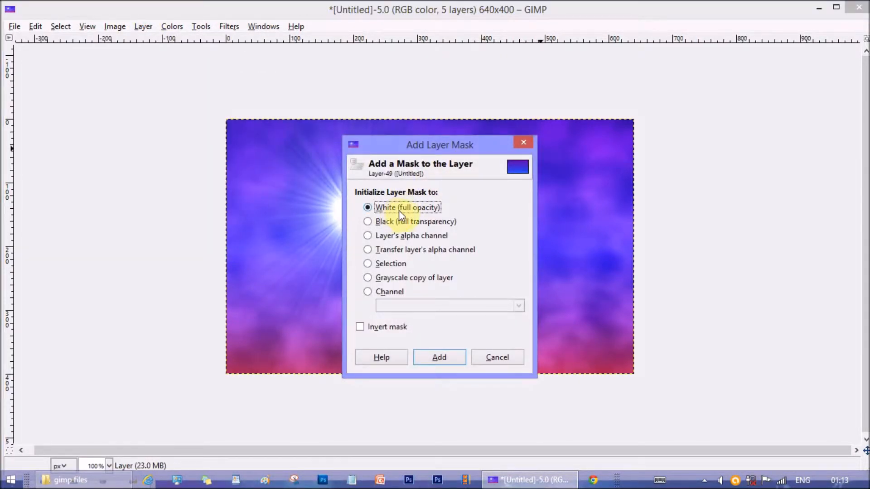
pyautogui.moveTo(439, 217)
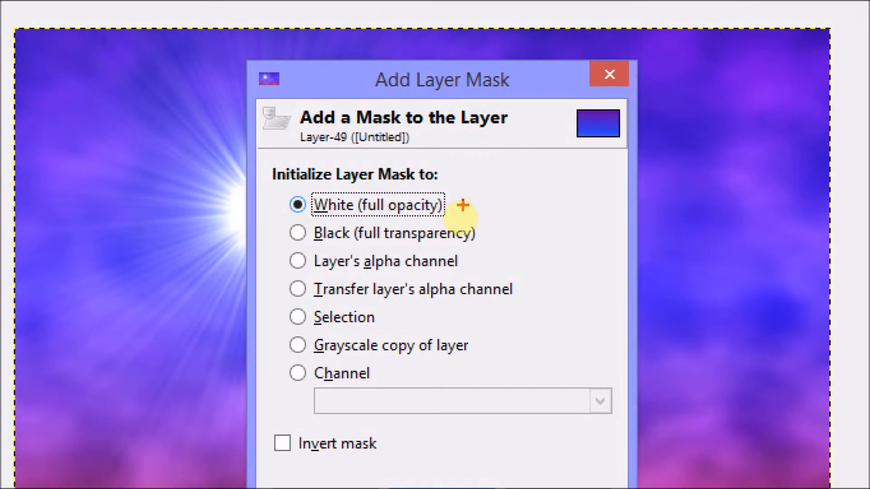
pyautogui.moveTo(485, 213)
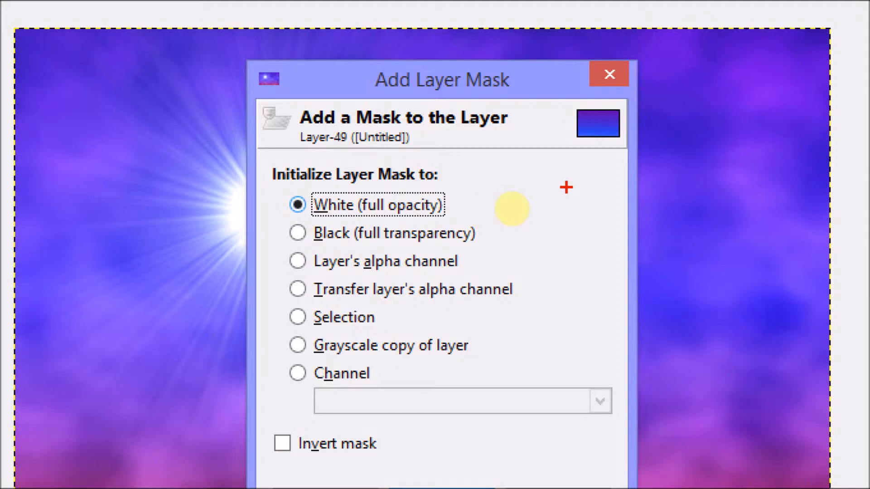
pyautogui.moveTo(481, 218)
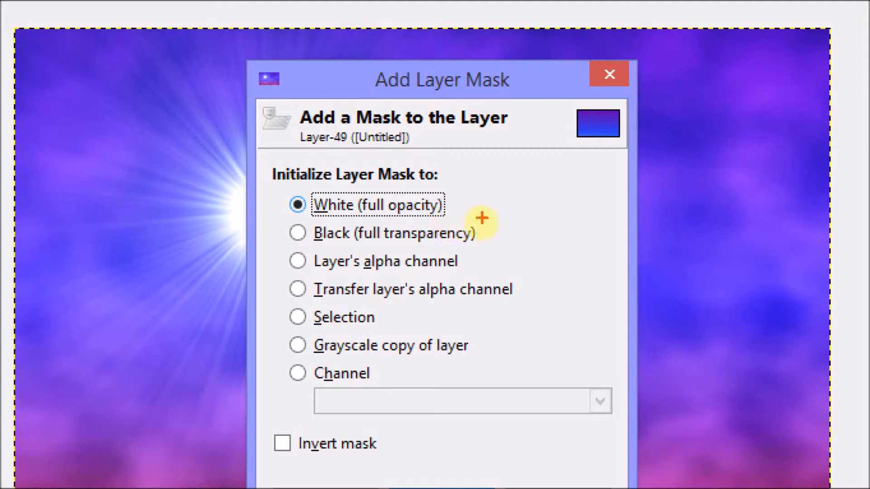
pyautogui.moveTo(487, 215)
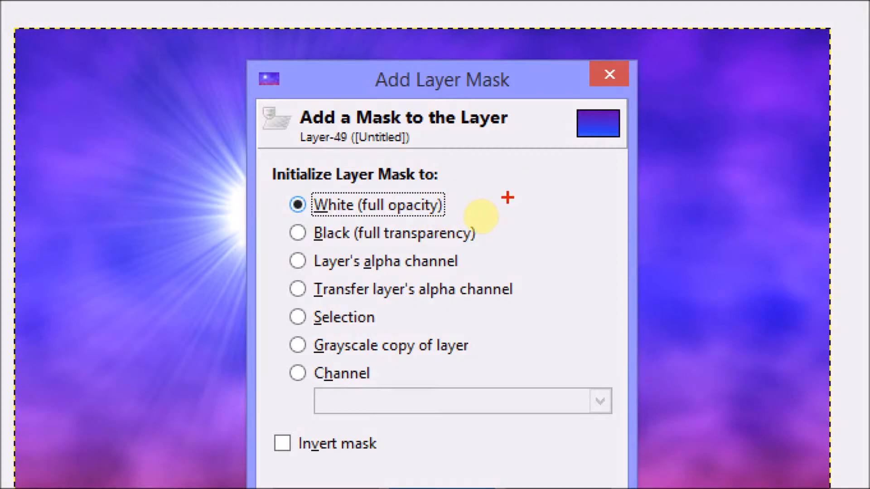
pyautogui.moveTo(469, 204)
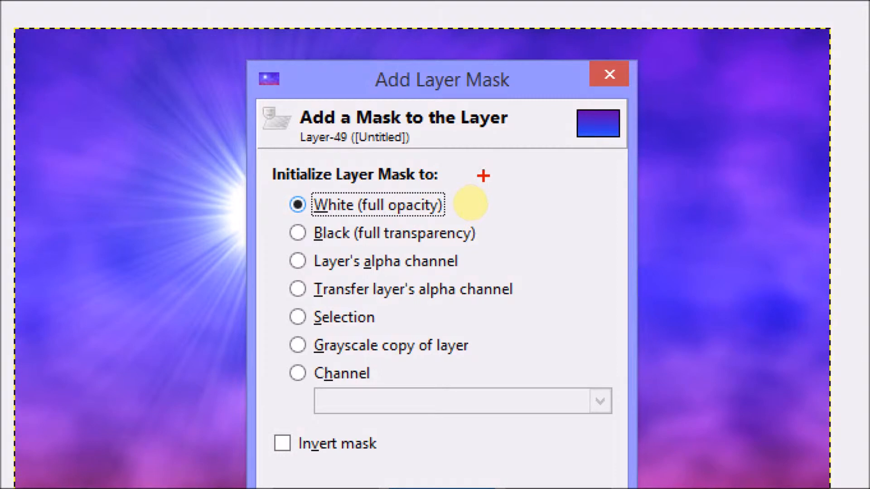
pyautogui.moveTo(455, 227)
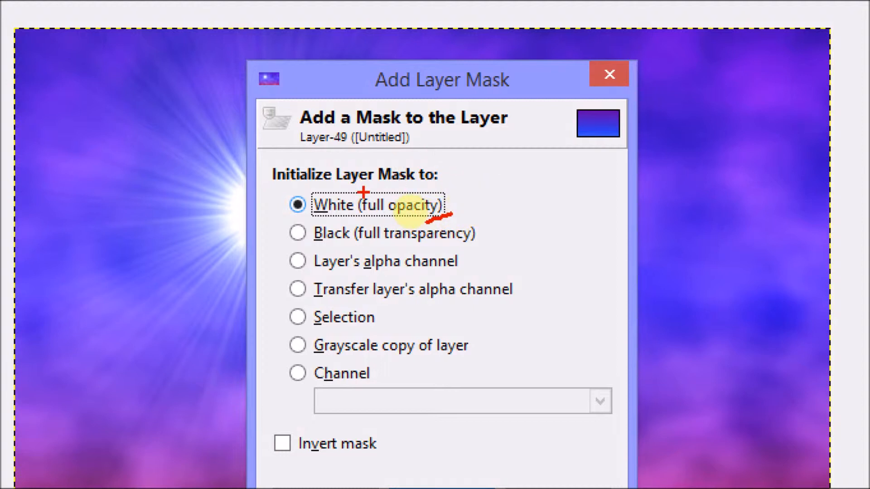
pyautogui.moveTo(458, 248)
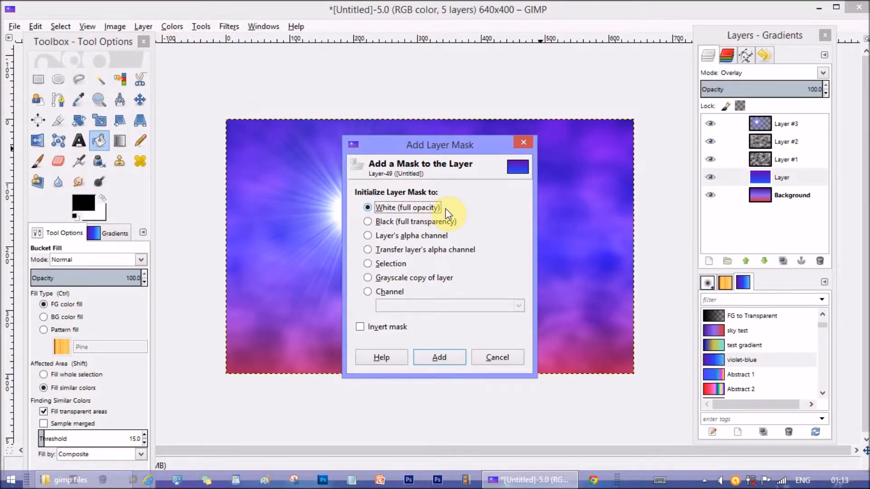
pyautogui.moveTo(439, 357)
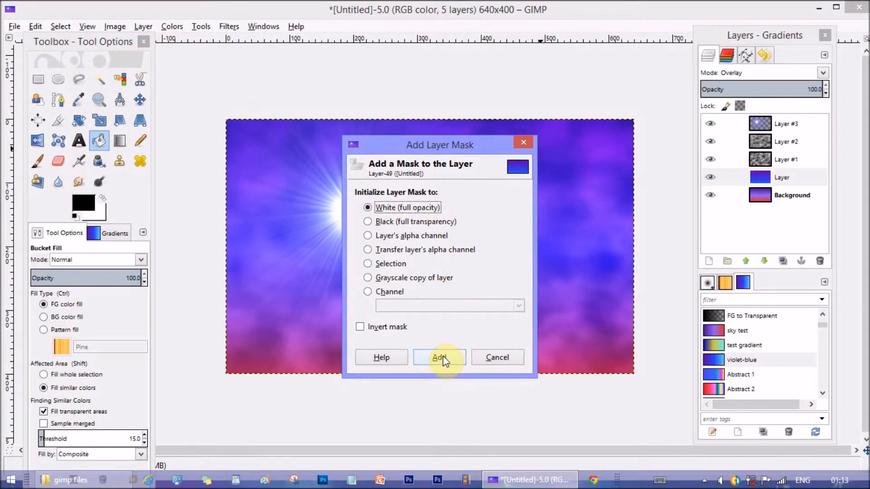
pyautogui.click(439, 357)
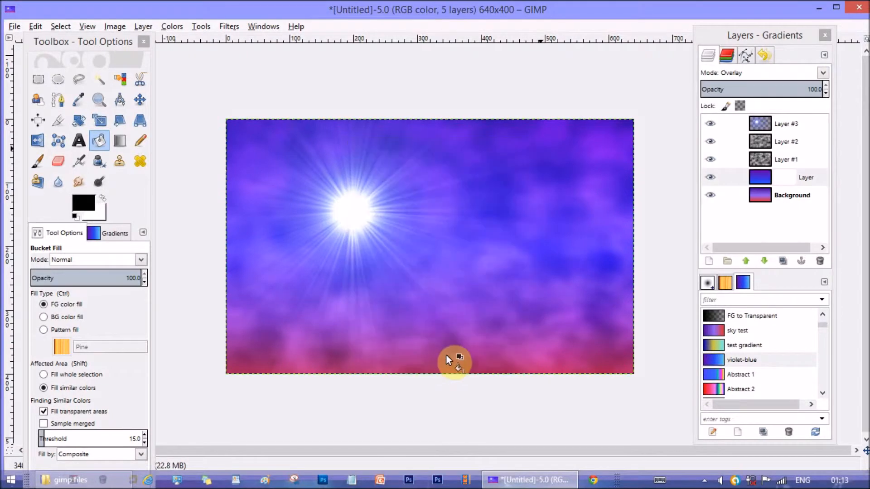
# - Paint soft black strokes at opacity 49 onto the violet-blue layer's mask
pyautogui.click(804, 177)
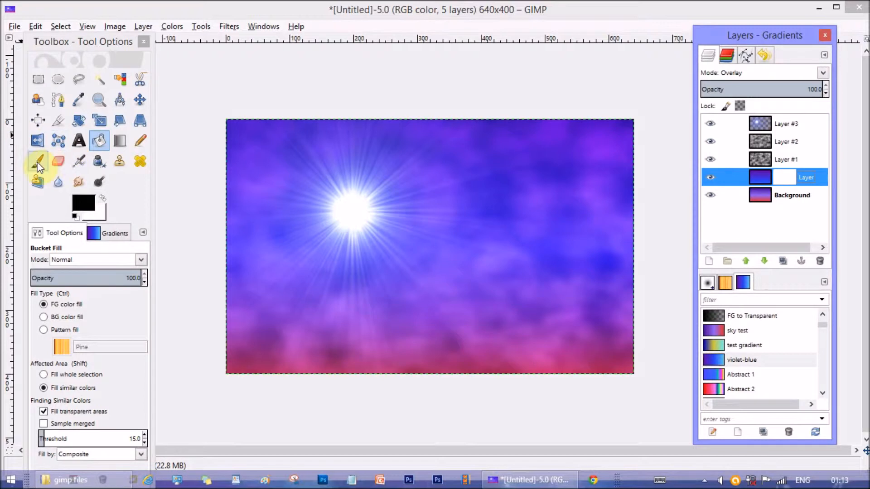
pyautogui.click(37, 161)
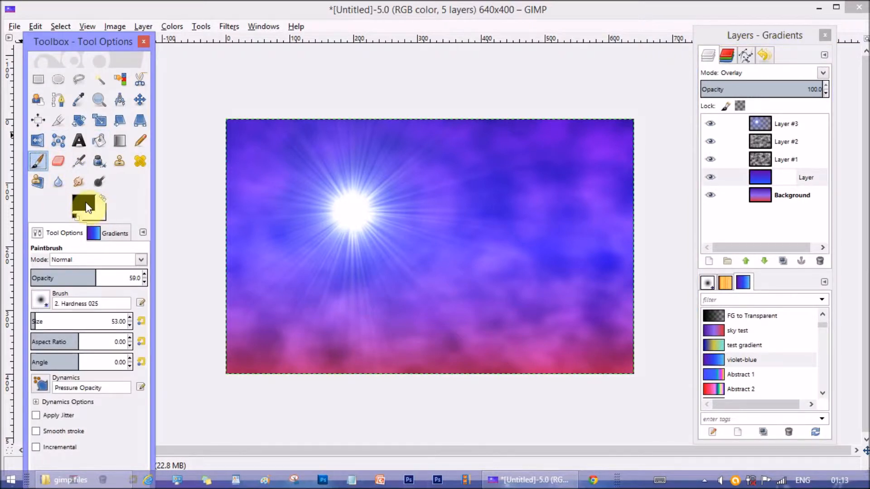
pyautogui.click(82, 202)
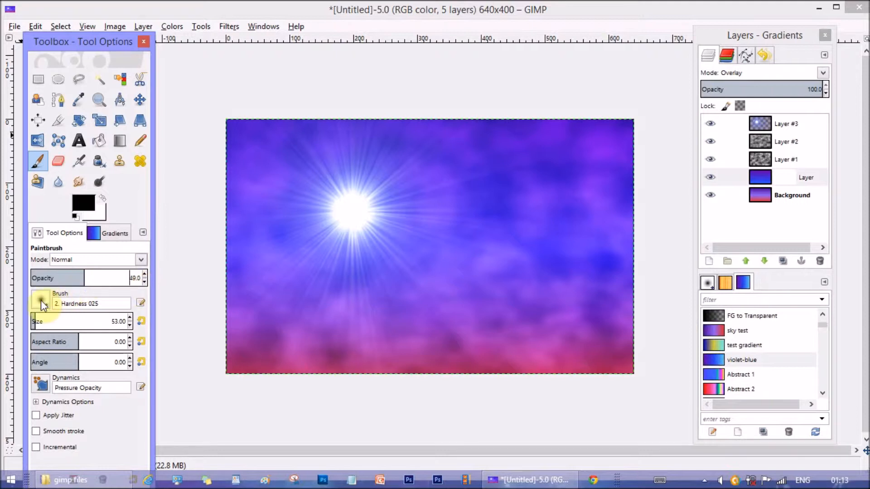
pyautogui.click(40, 304)
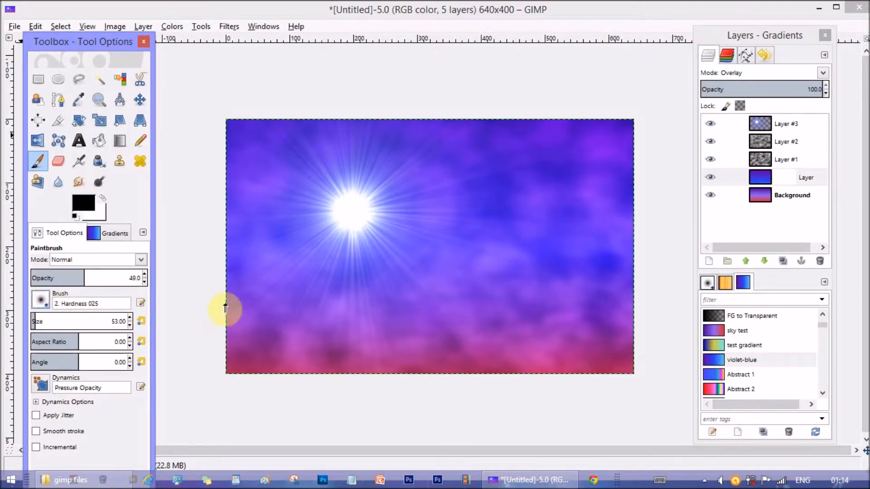
pyautogui.moveTo(130, 322)
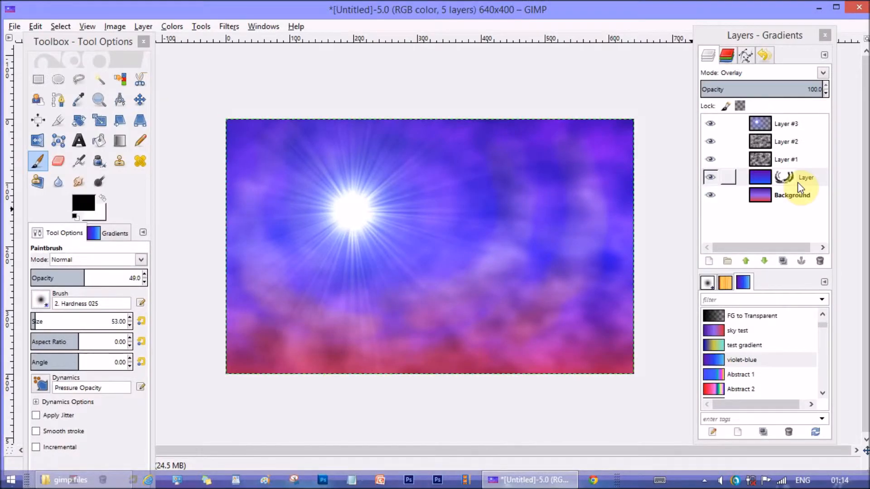
pyautogui.click(788, 177)
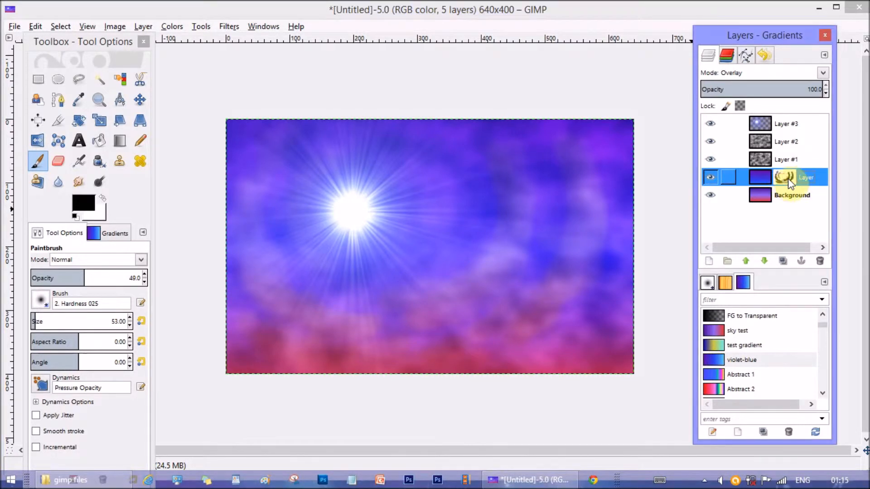
pyautogui.click(228, 27)
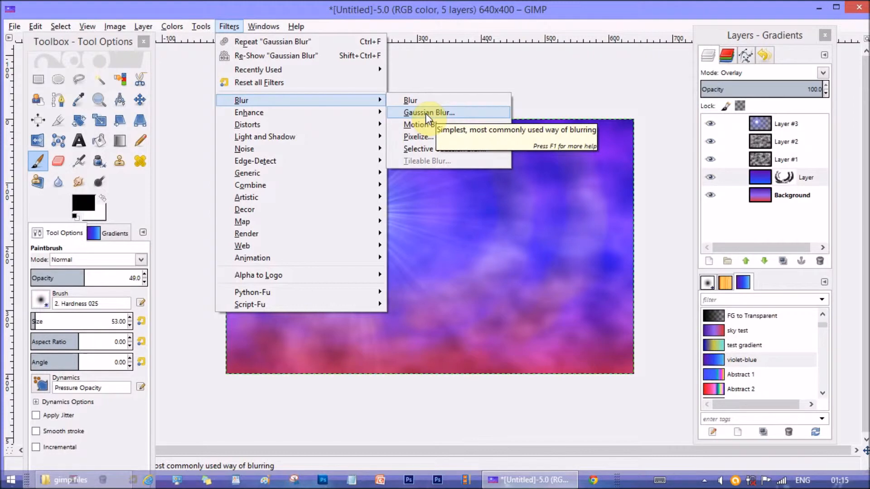
# - Apply a Gaussian blur of radius 17 to the Layer's painted mask
pyautogui.click(428, 113)
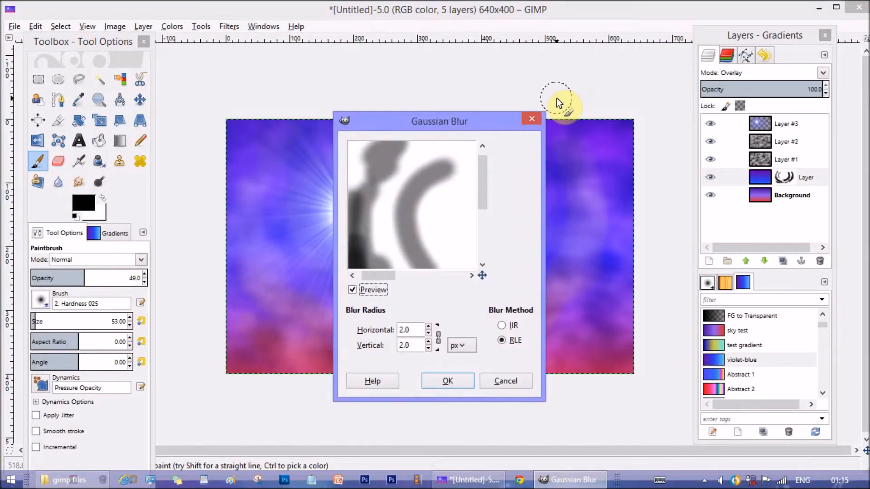
pyautogui.click(429, 326)
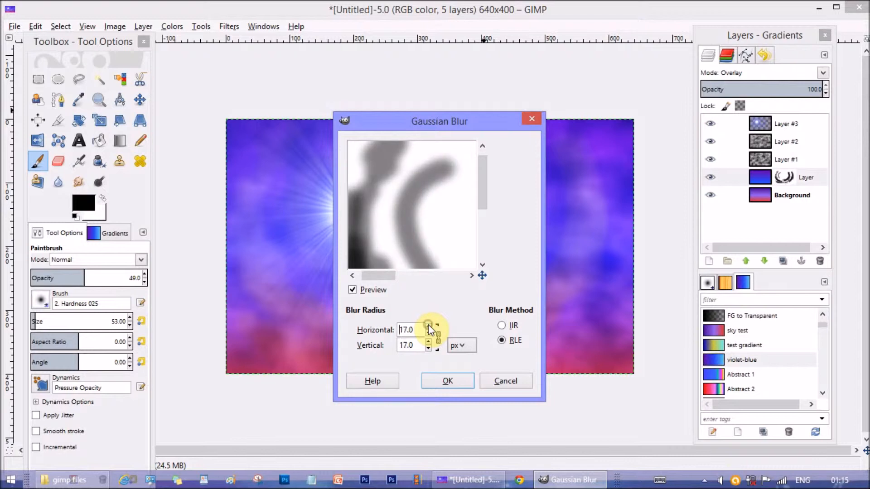
pyautogui.click(447, 381)
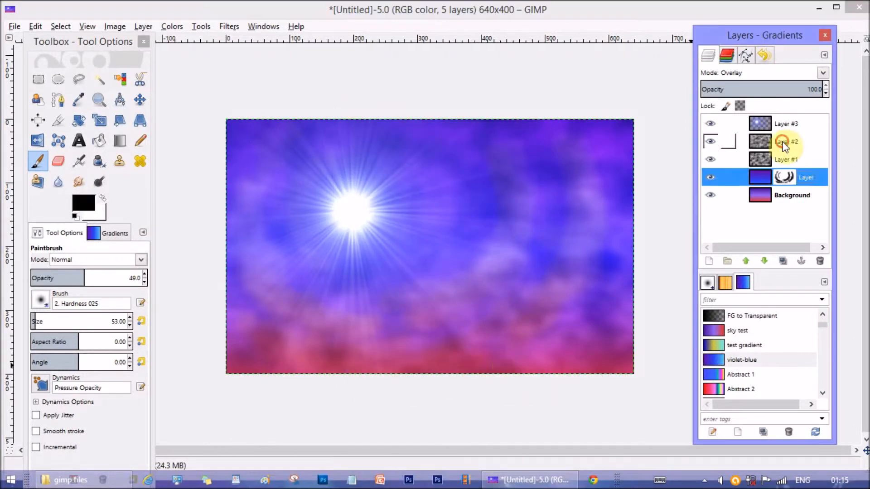
# - Select Layer #2, add a white mask and brush black strokes into it
pyautogui.click(785, 142)
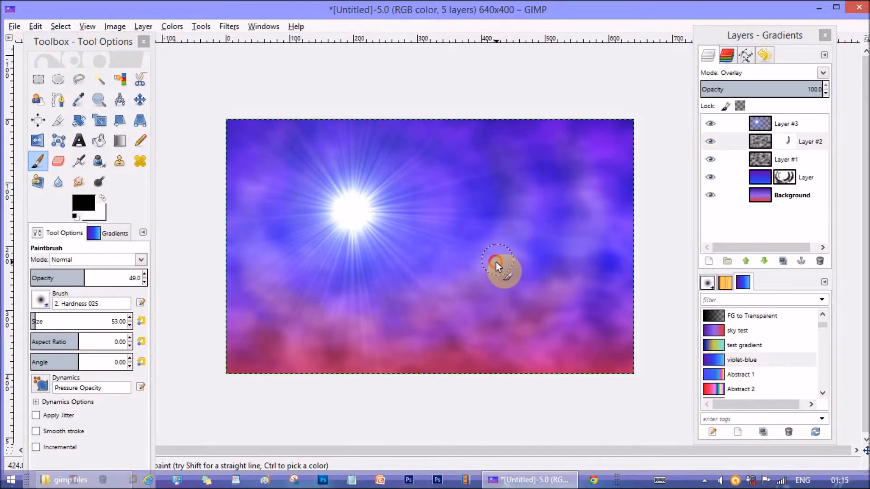
pyautogui.moveTo(277, 227)
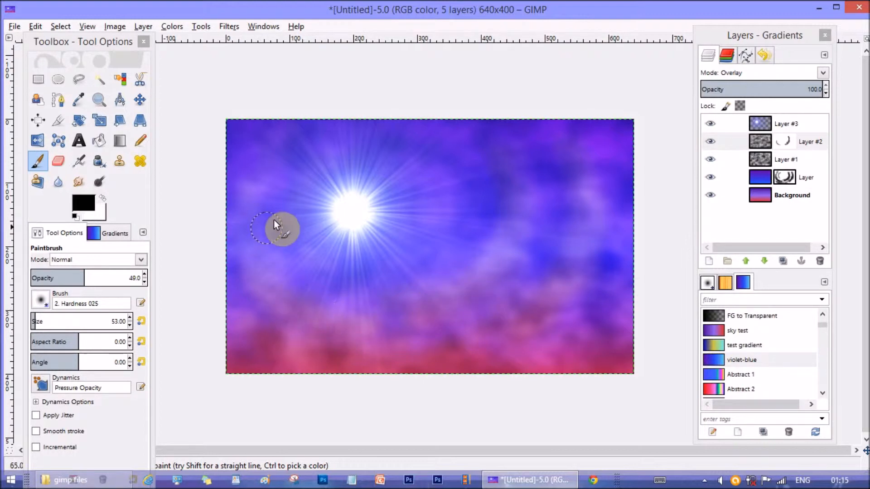
pyautogui.moveTo(566, 200)
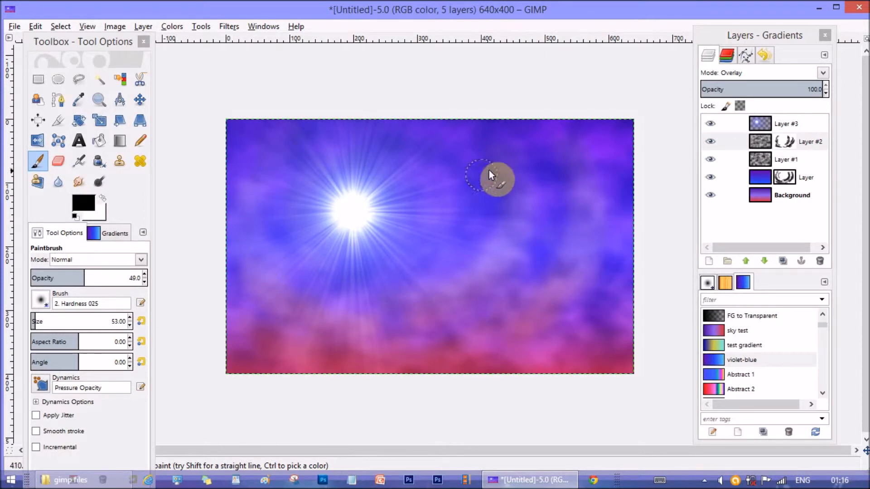
pyautogui.click(788, 141)
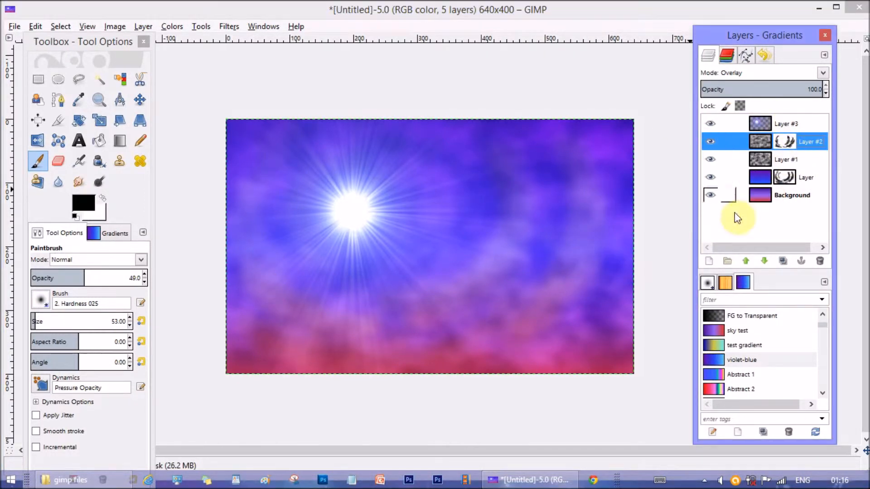
# - Add a transparent layer and render lava with a raised seed onto a separate layer
pyautogui.click(708, 261)
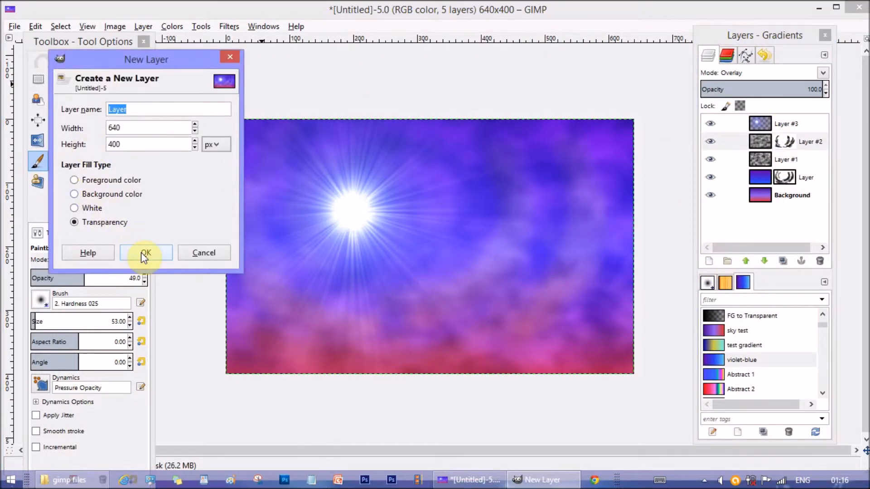
pyautogui.click(146, 253)
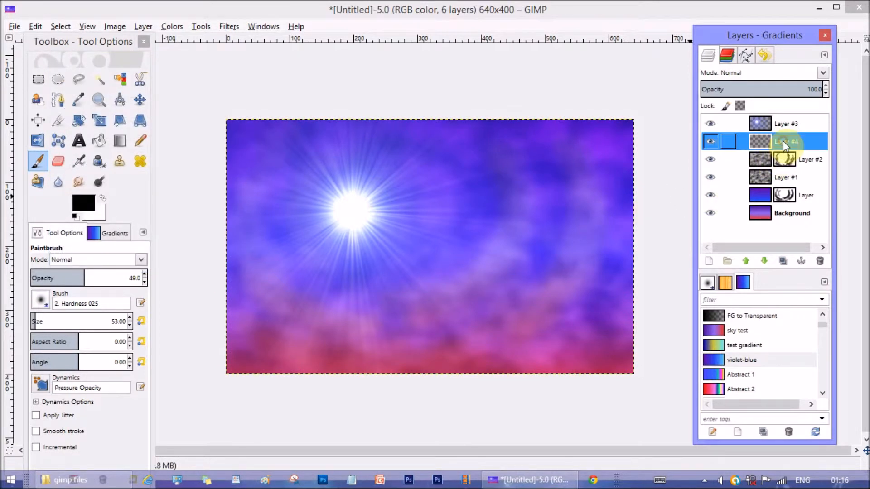
pyautogui.click(230, 26)
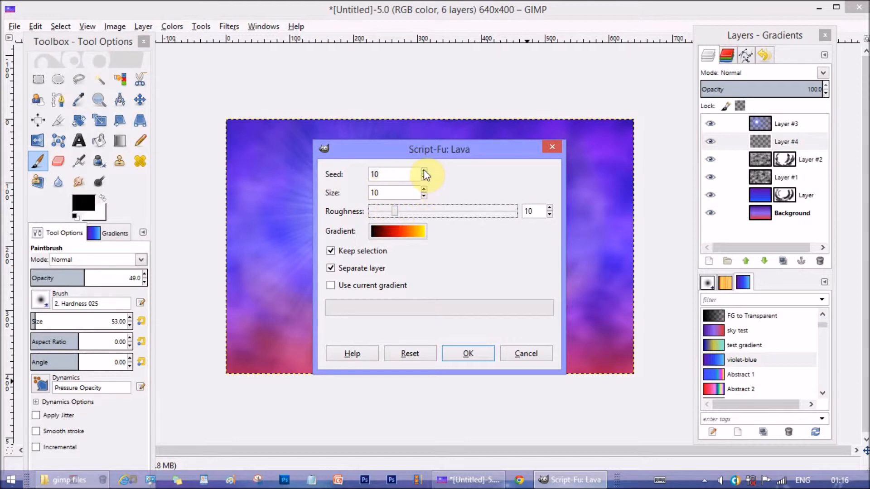
pyautogui.click(423, 172)
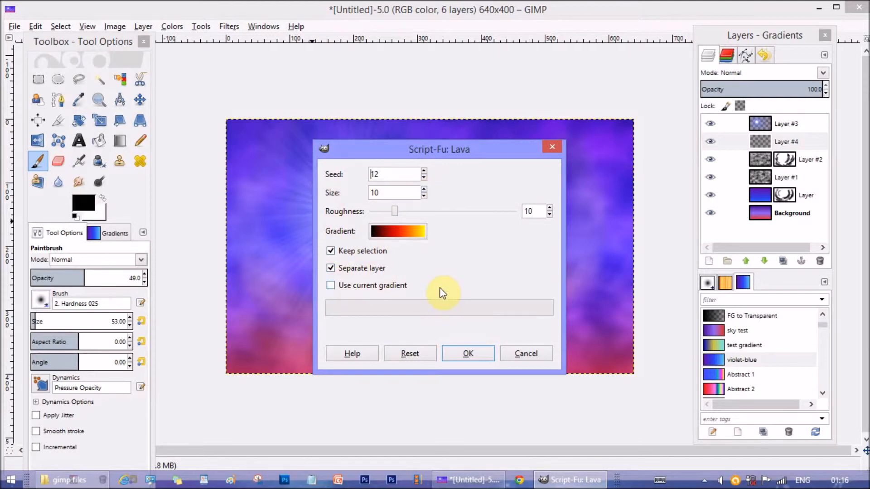
pyautogui.moveTo(447, 332)
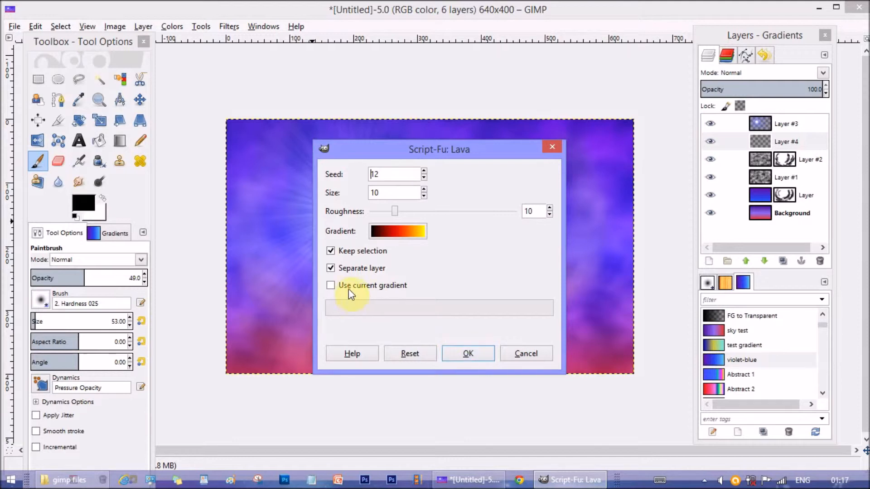
pyautogui.moveTo(452, 254)
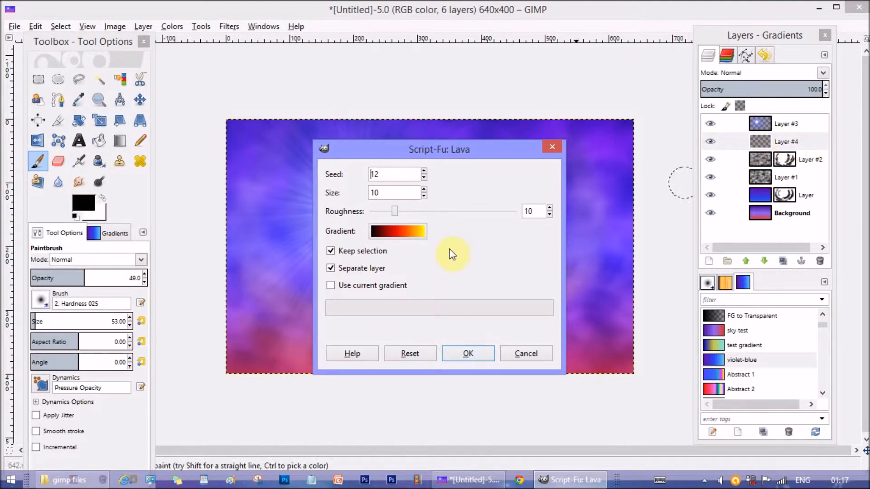
pyautogui.click(468, 354)
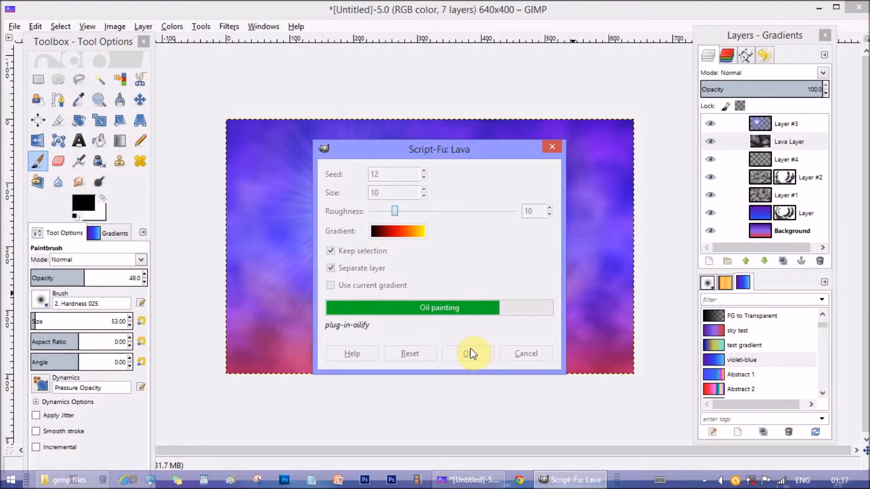
# - Set the Lava Layer's blend mode to Overlay
pyautogui.click(473, 353)
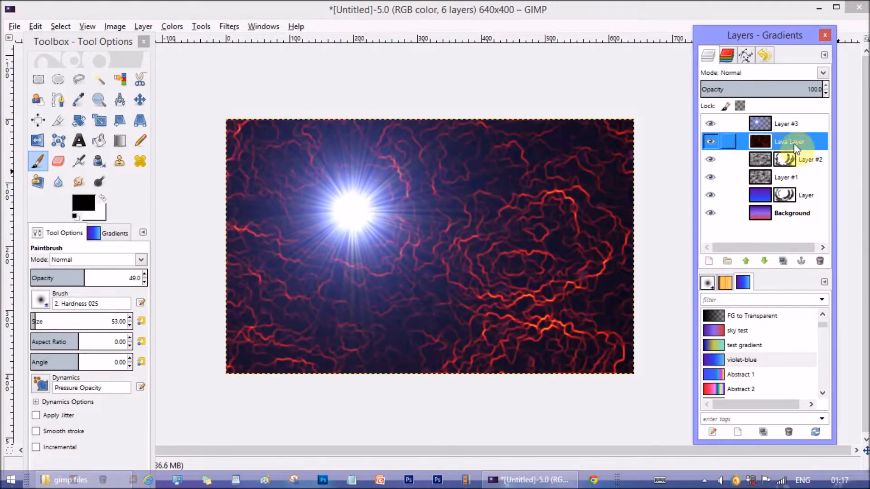
pyautogui.click(823, 73)
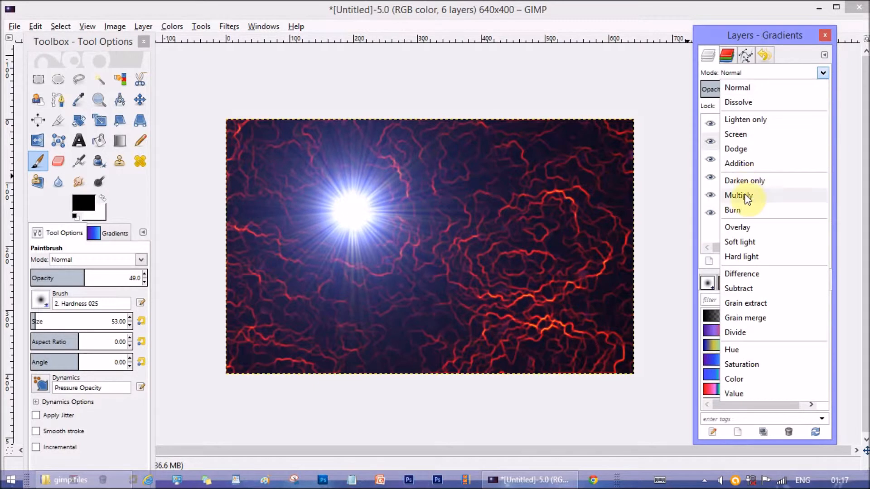
pyautogui.click(737, 227)
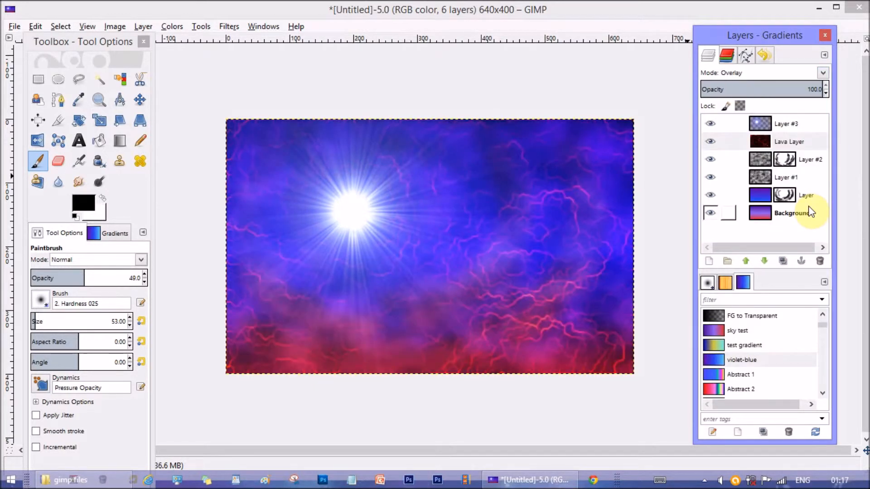
pyautogui.moveTo(549, 116)
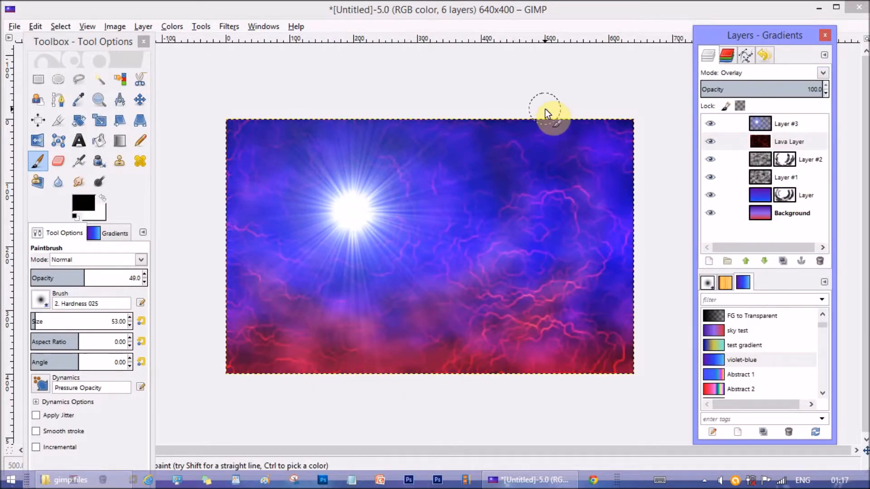
pyautogui.click(788, 141)
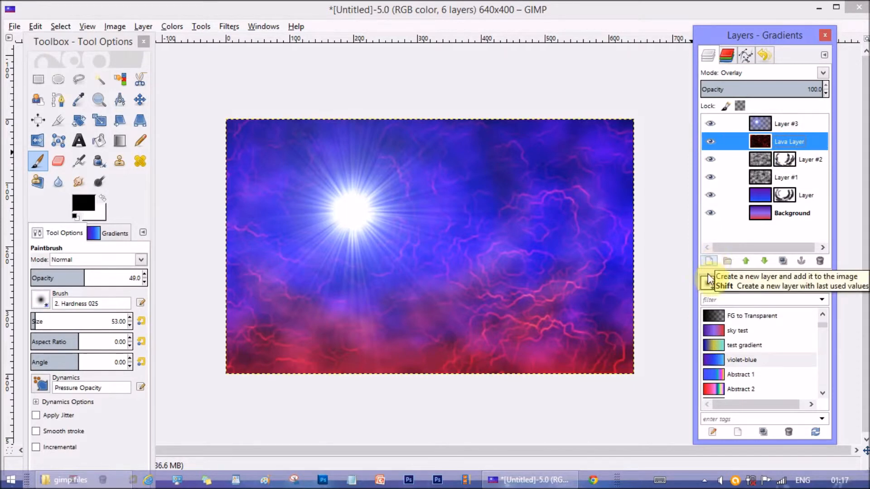
# - Add a new layer and render lava with seed 13, size 11, roughness 12 directly onto it
pyautogui.click(709, 261)
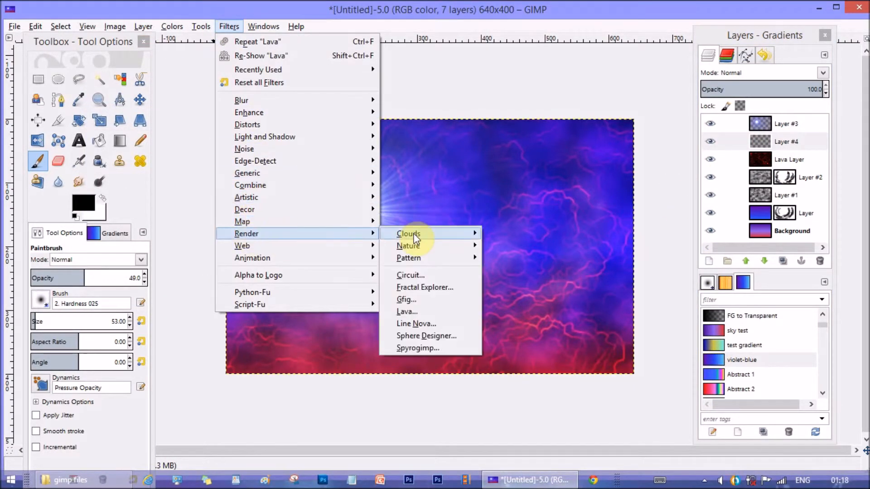
pyautogui.click(407, 311)
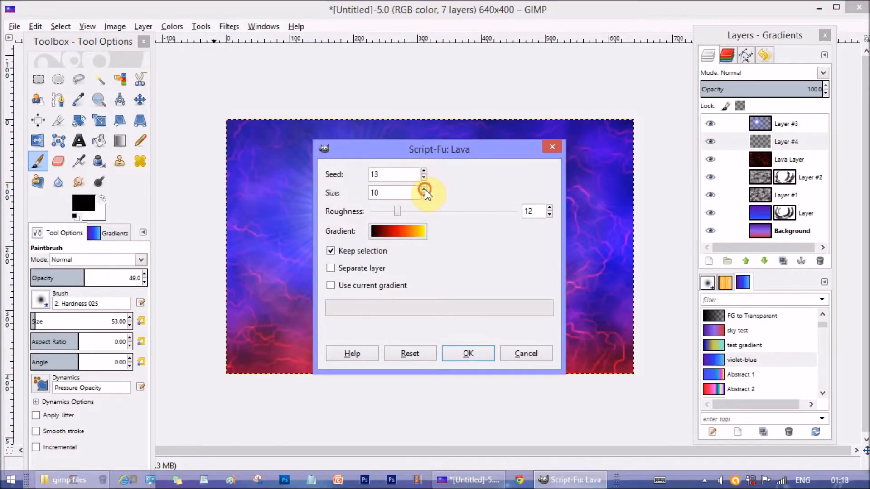
pyautogui.click(423, 190)
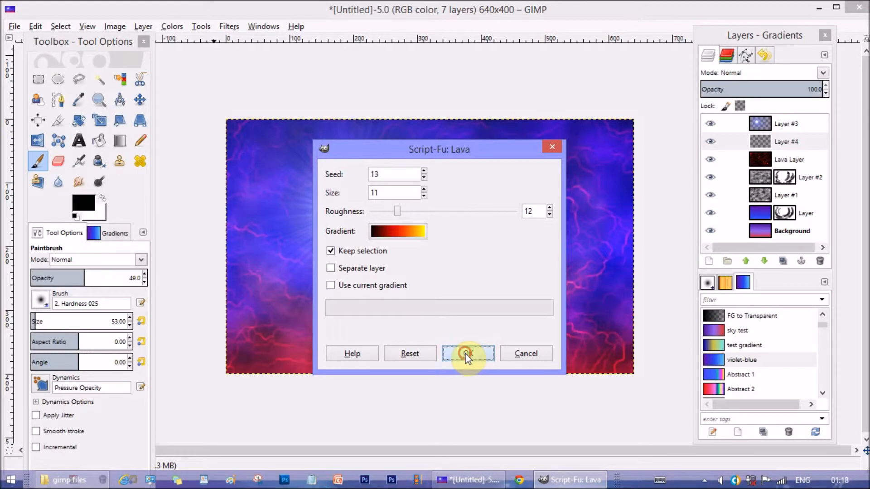
pyautogui.click(468, 354)
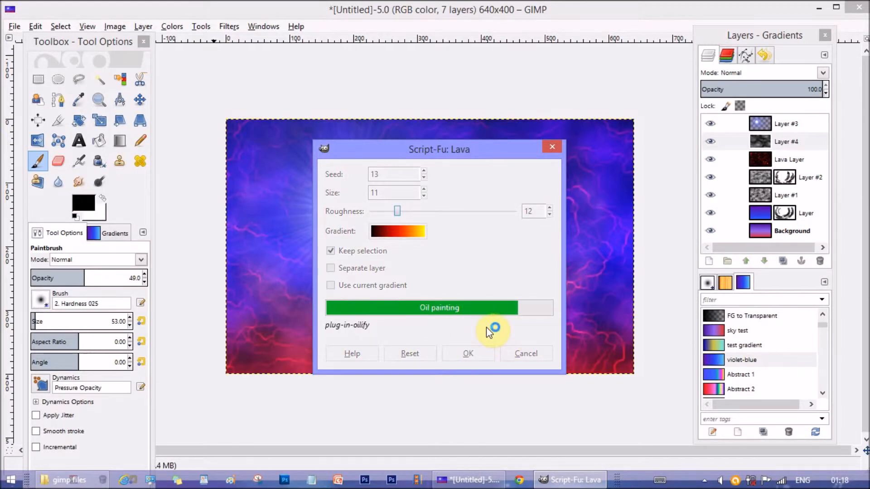
pyautogui.click(467, 354)
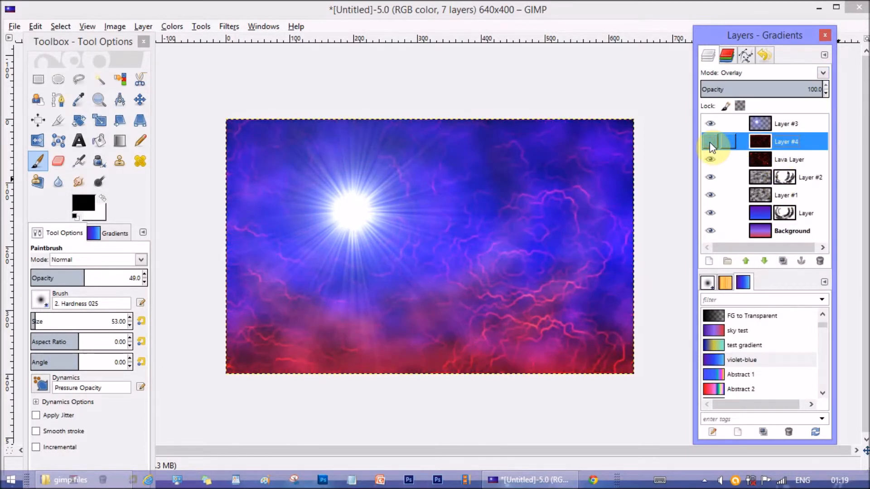
# - Add a fully opaque white layer mask to Layer #4
pyautogui.click(711, 141)
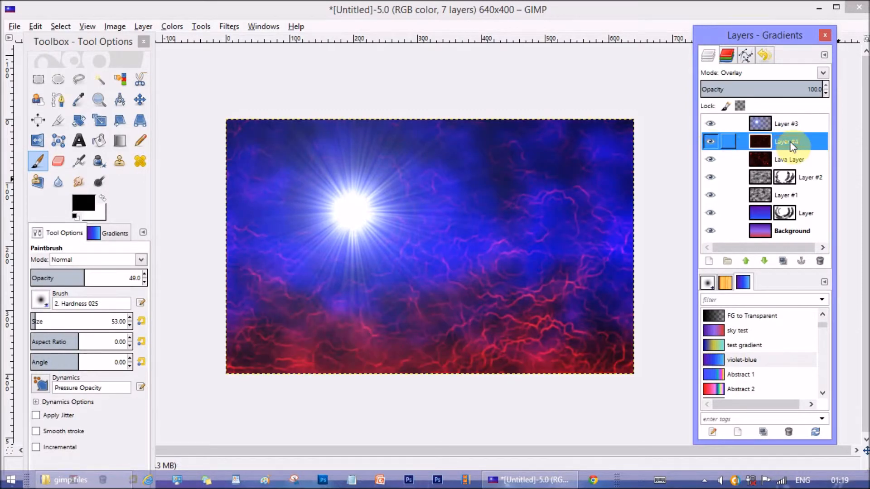
pyautogui.click(144, 26)
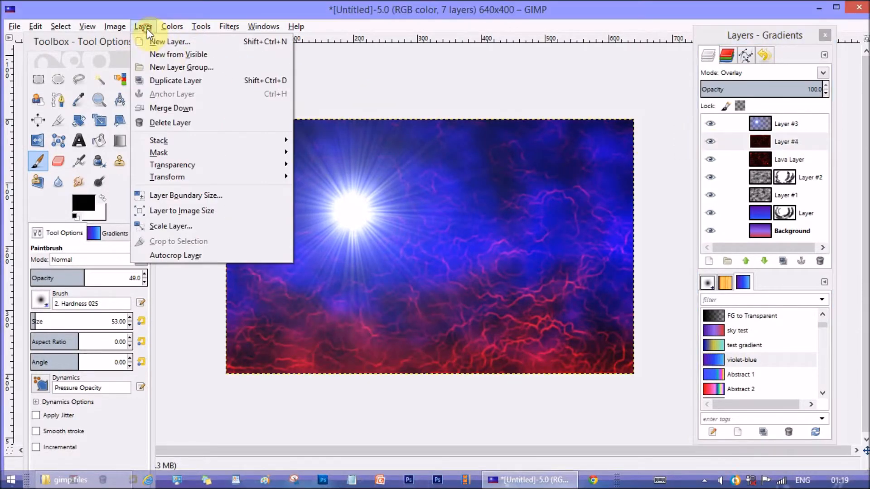
pyautogui.click(159, 153)
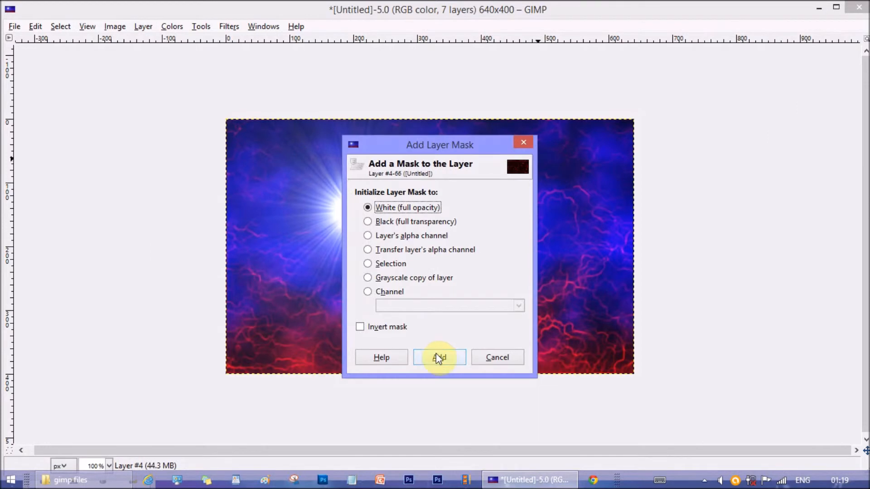
pyautogui.click(439, 358)
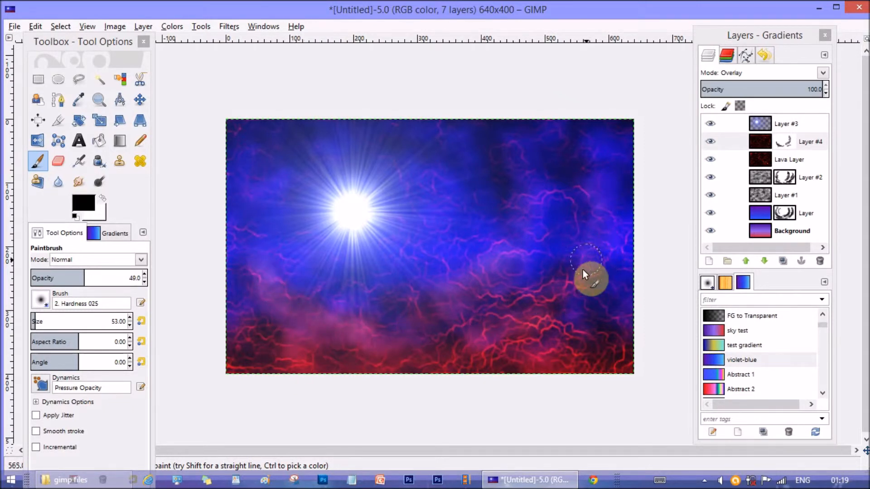
pyautogui.moveTo(413, 247)
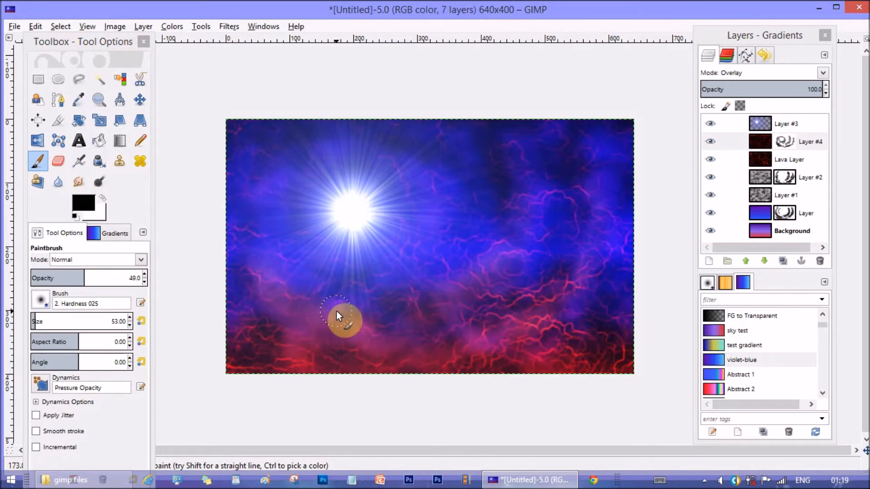
# - Paint black on the mask to hide lower veins and set Layer #4 opacity to 80
pyautogui.click(810, 141)
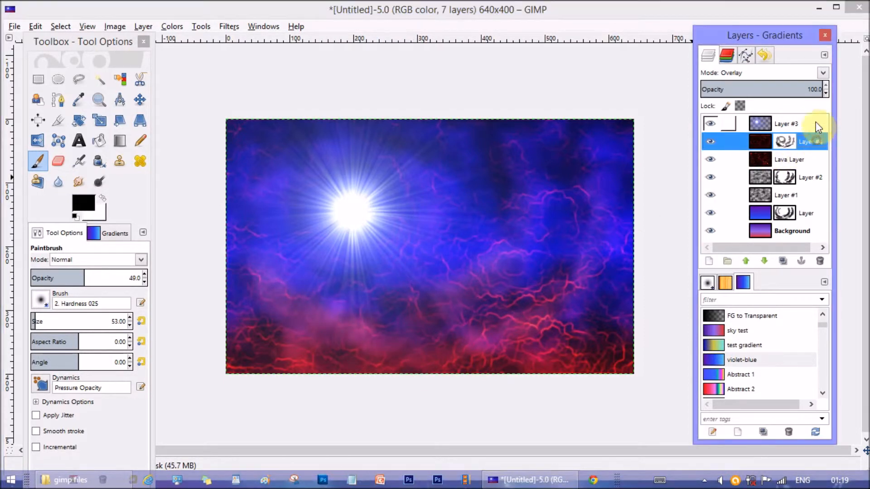
pyautogui.click(826, 92)
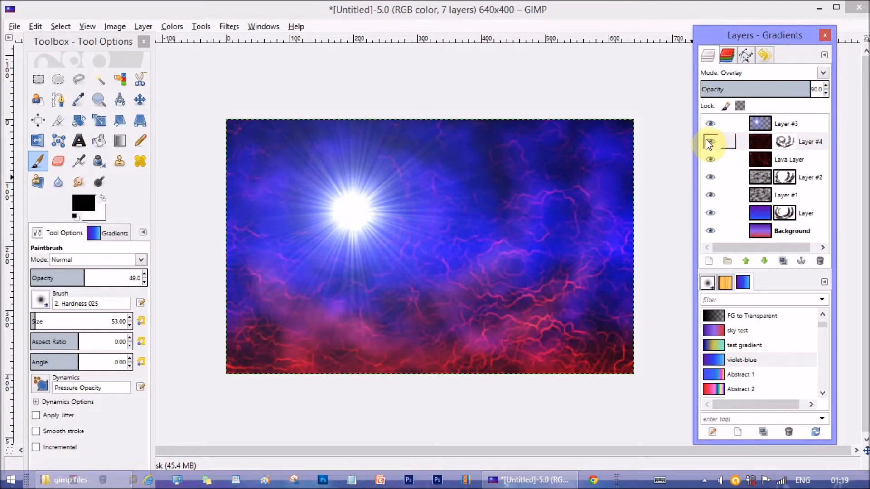
pyautogui.click(807, 141)
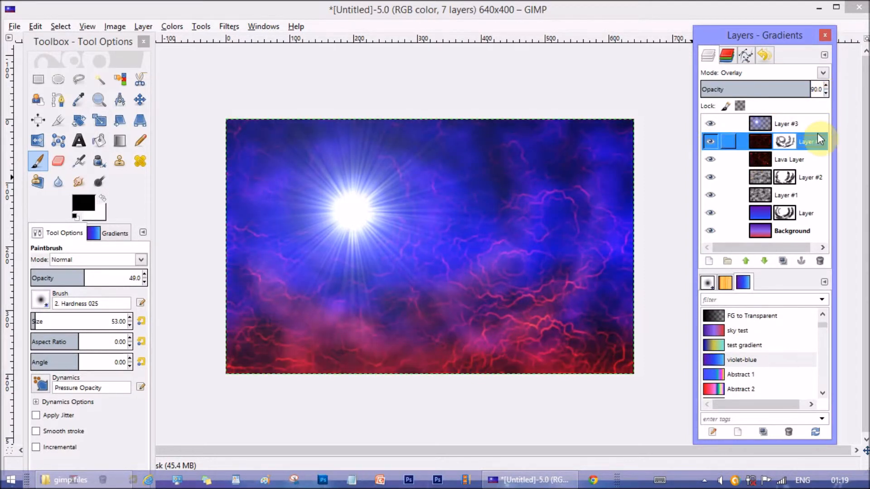
pyautogui.click(786, 123)
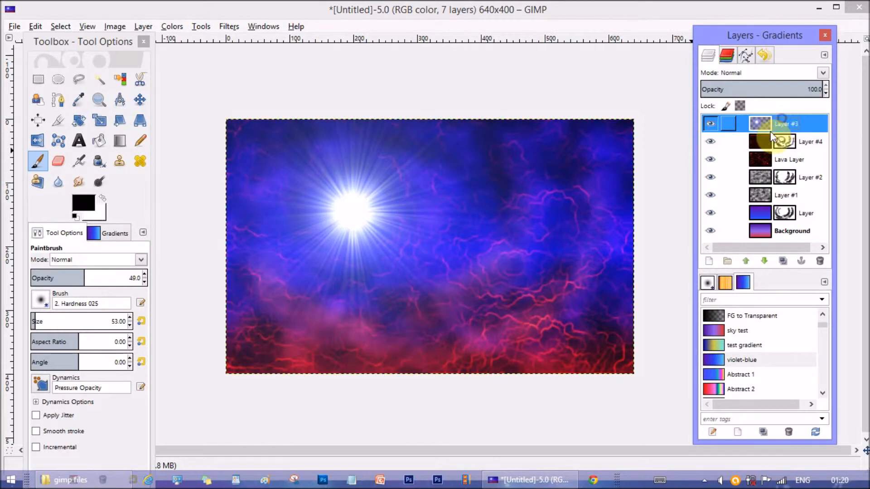
# - Create a transparent full-size layer and pick a warm orange foreground colour
pyautogui.click(708, 261)
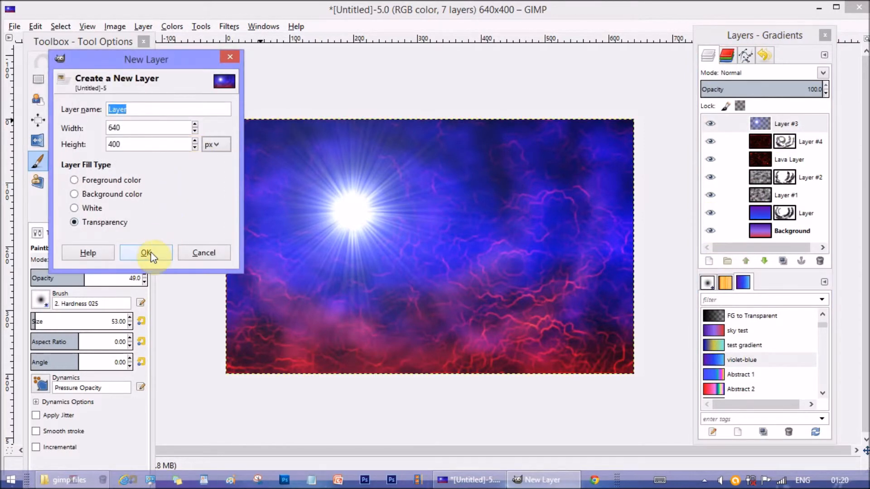
pyautogui.click(146, 252)
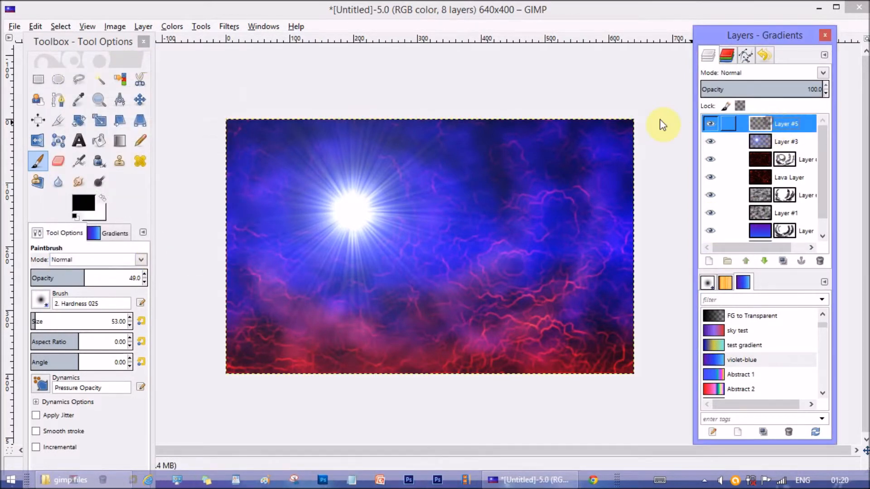
pyautogui.click(82, 202)
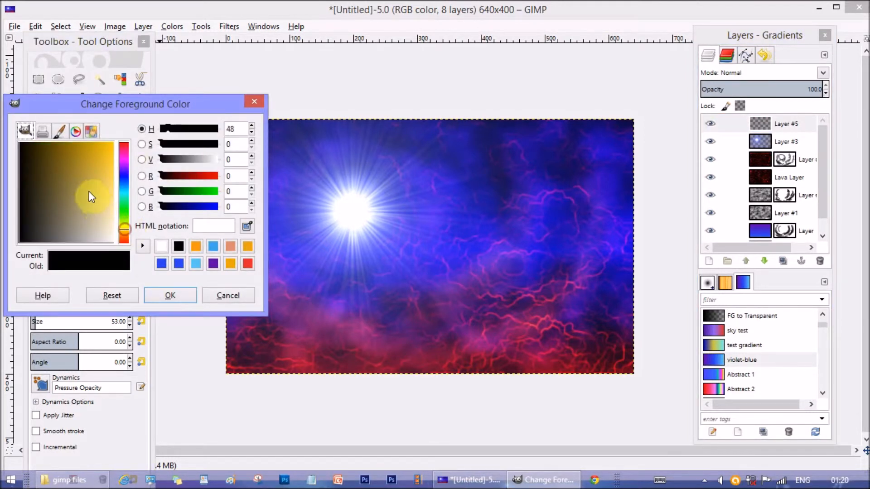
pyautogui.click(110, 142)
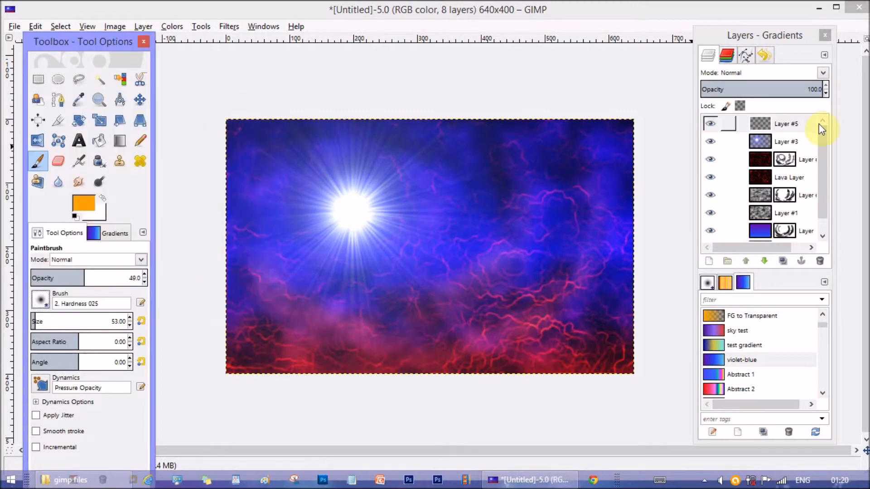
# - Set the orange layer's blend mode to Overlay and fine-tune the orange colour
pyautogui.click(823, 72)
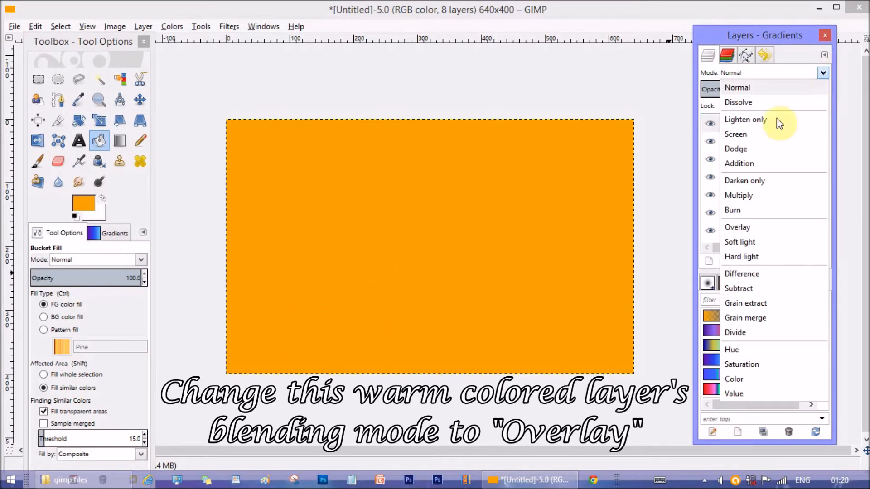
pyautogui.click(737, 227)
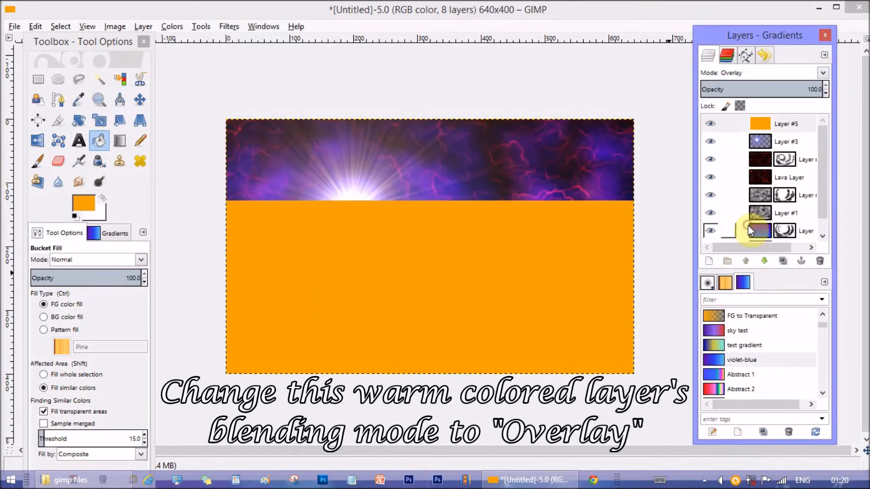
pyautogui.click(78, 203)
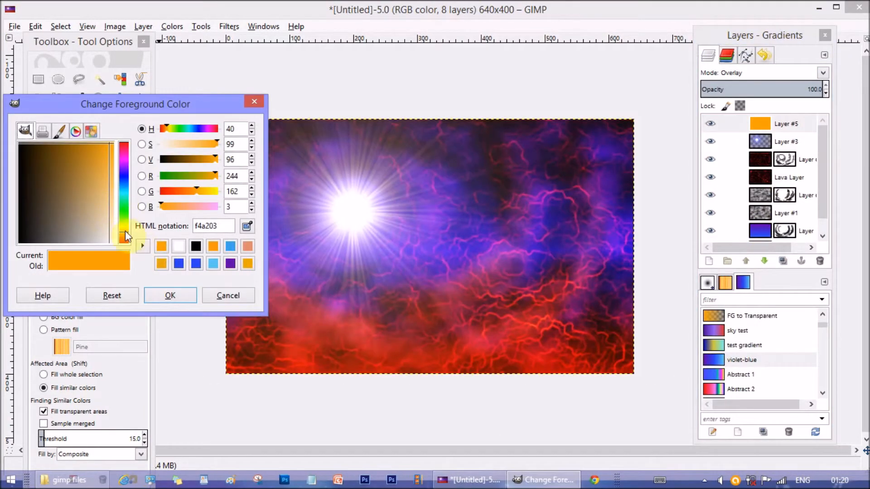
pyautogui.click(170, 295)
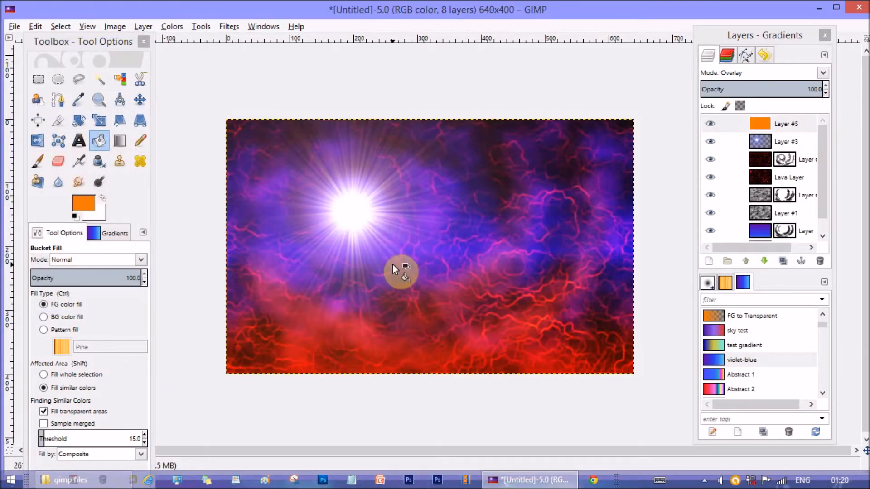
pyautogui.click(144, 27)
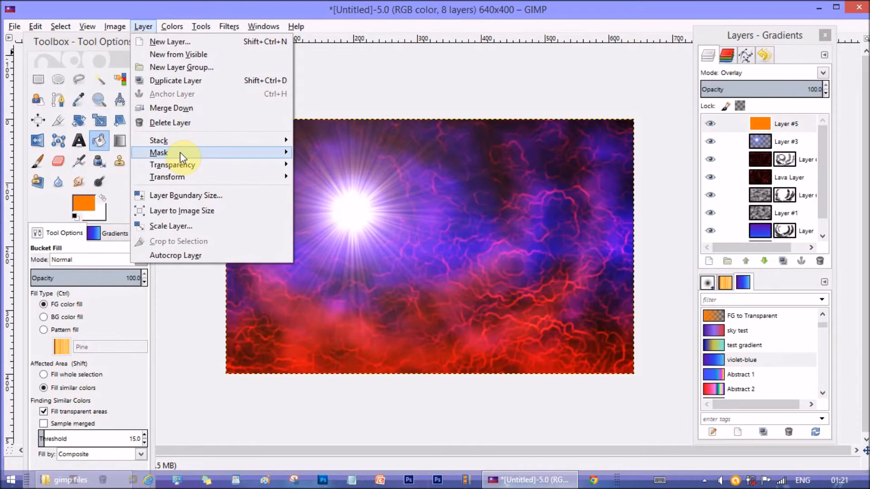
# - Add a white mask to orange Layer #5 and paint black over the star and bottom
pyautogui.click(159, 153)
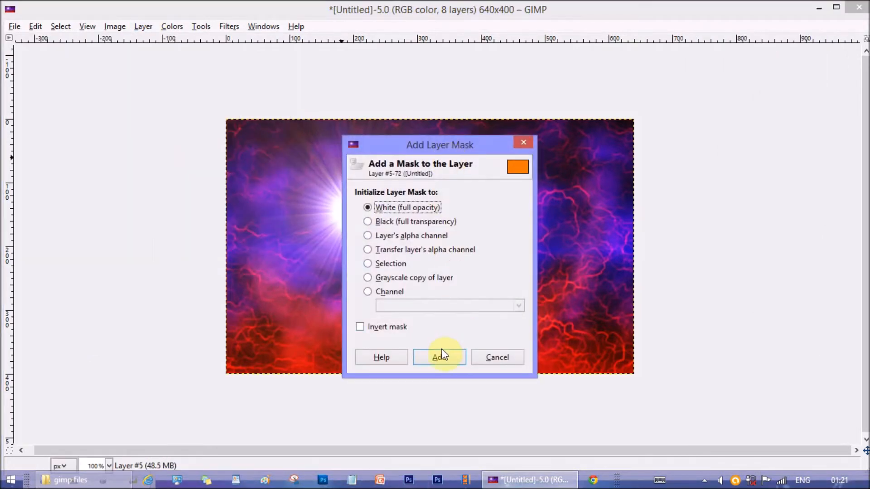
pyautogui.click(439, 356)
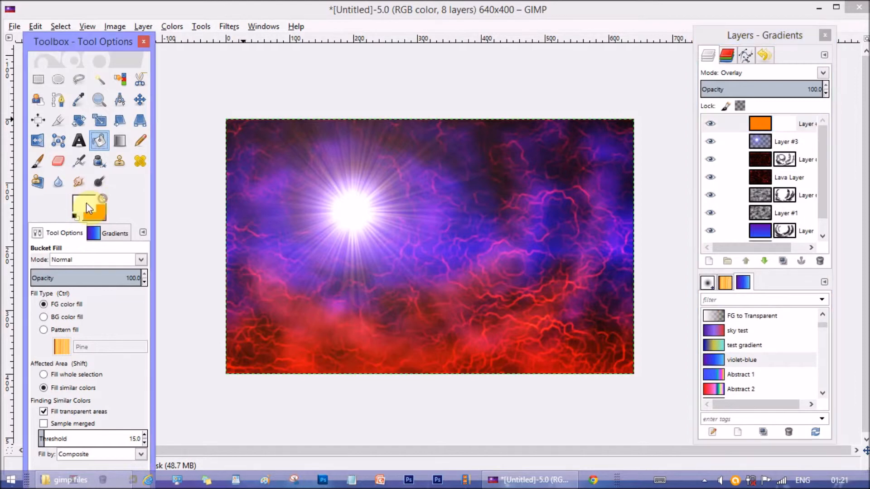
pyautogui.click(75, 206)
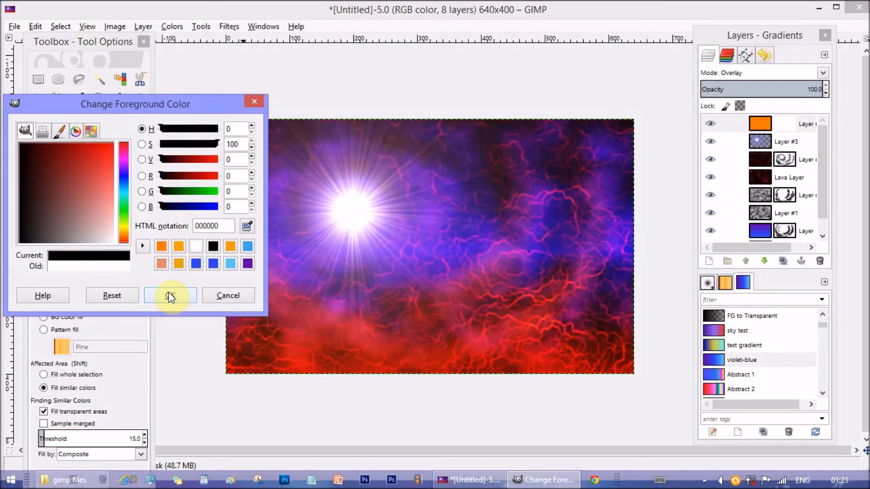
pyautogui.click(171, 295)
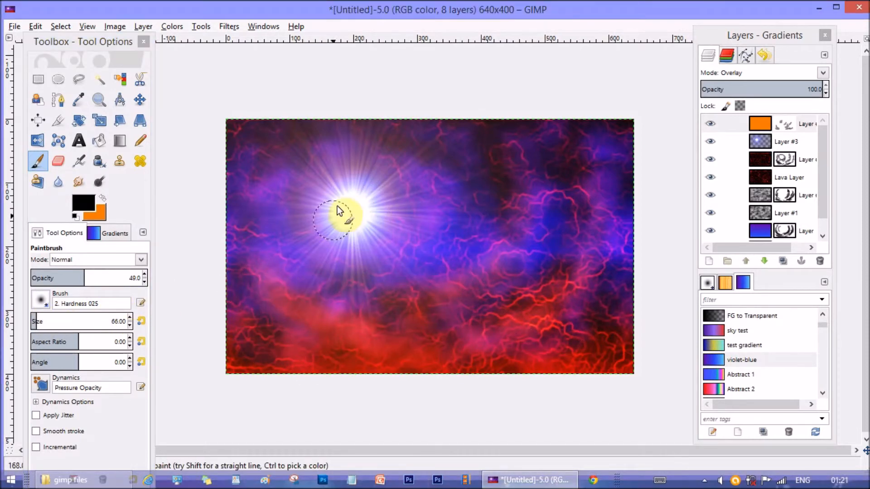
pyautogui.click(76, 203)
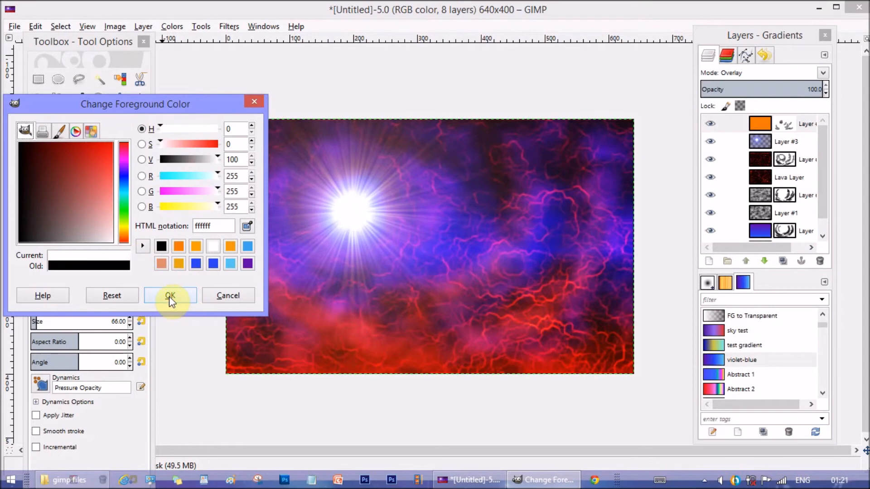
pyautogui.click(170, 295)
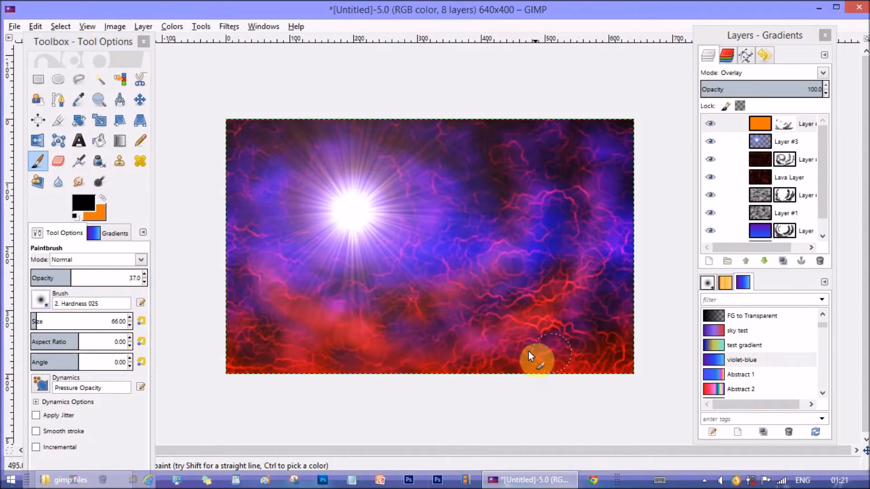
pyautogui.click(788, 123)
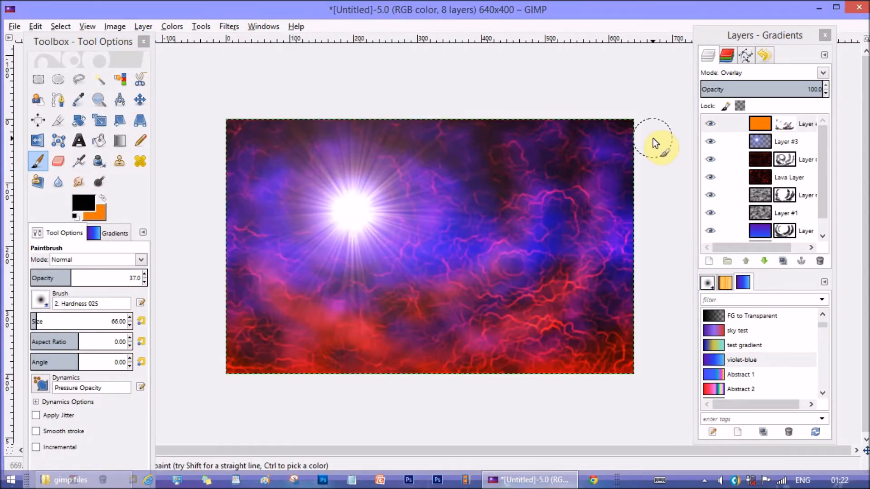
# - Soften the orange layer's mask with a Gaussian blur of radius 51
pyautogui.click(228, 27)
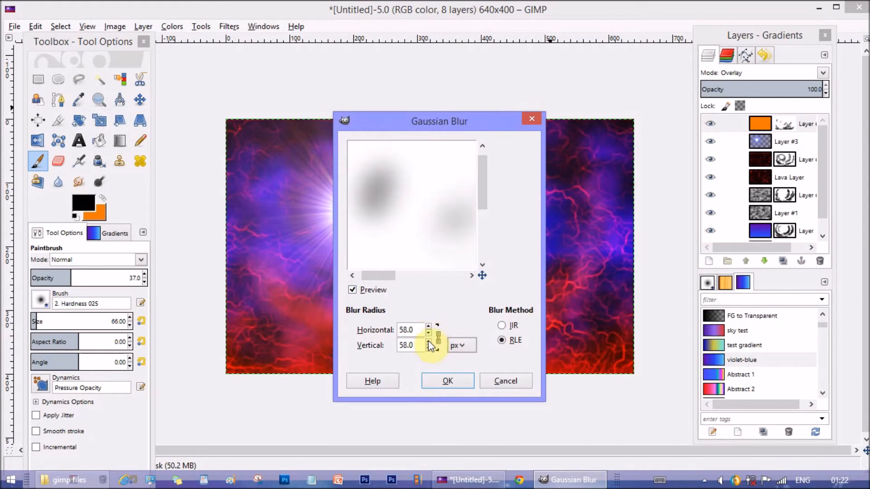
pyautogui.click(428, 349)
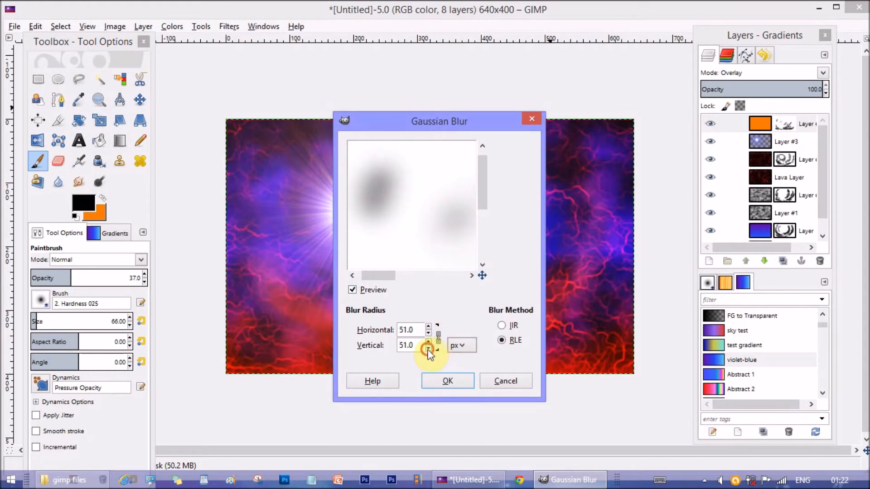
pyautogui.click(447, 380)
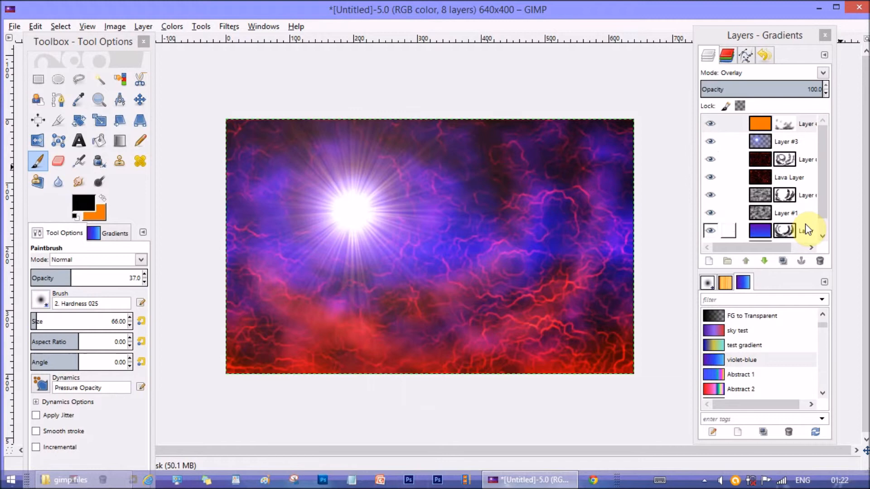
pyautogui.click(788, 159)
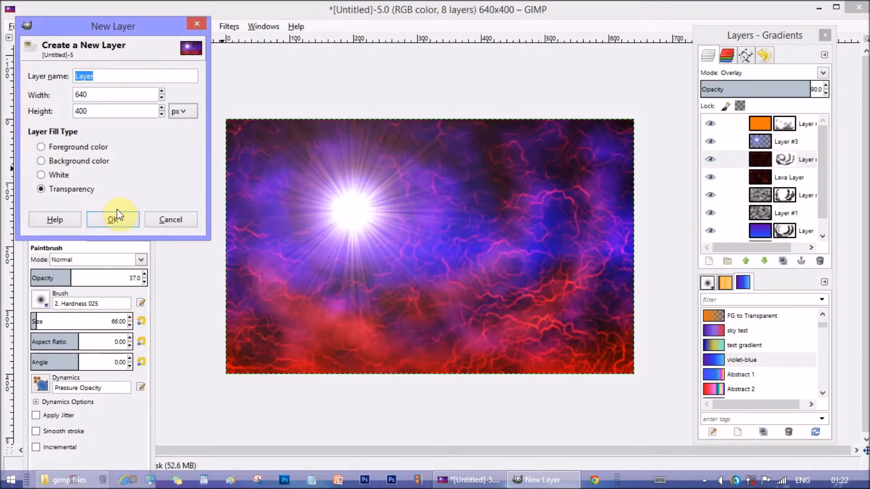
# - Create a new transparent Layer #6 and set the foreground colour to white
pyautogui.click(113, 220)
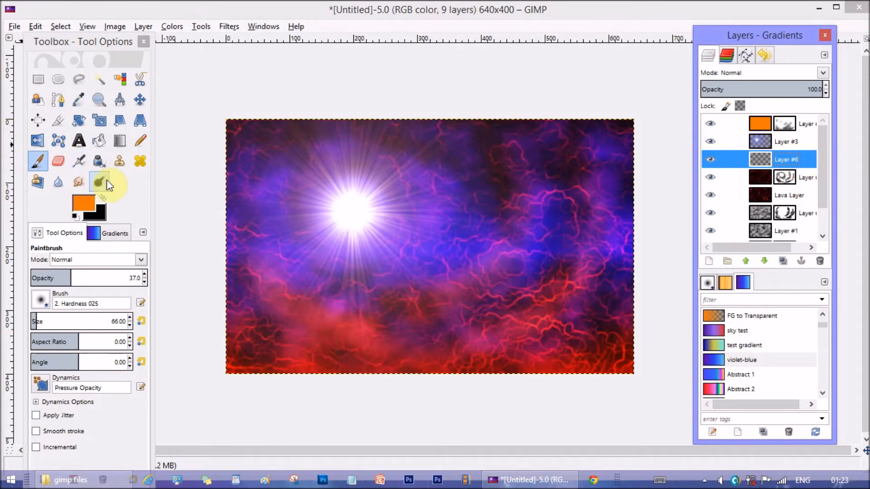
pyautogui.click(82, 203)
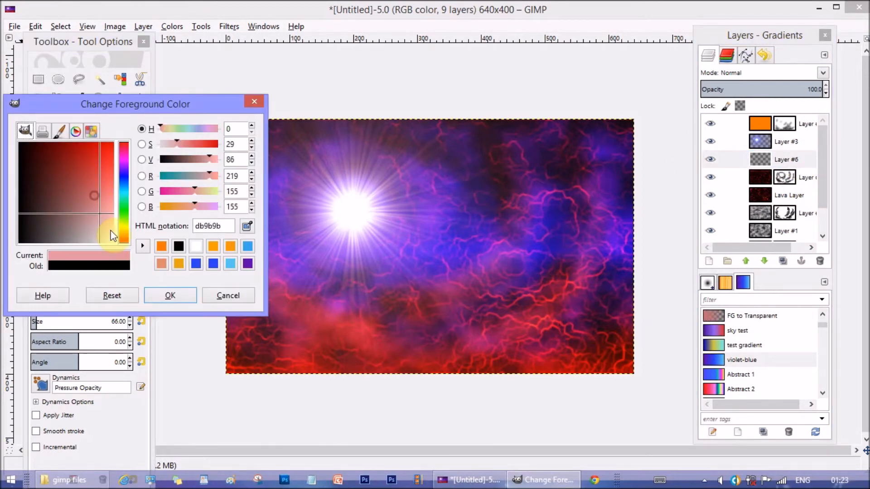
pyautogui.click(228, 295)
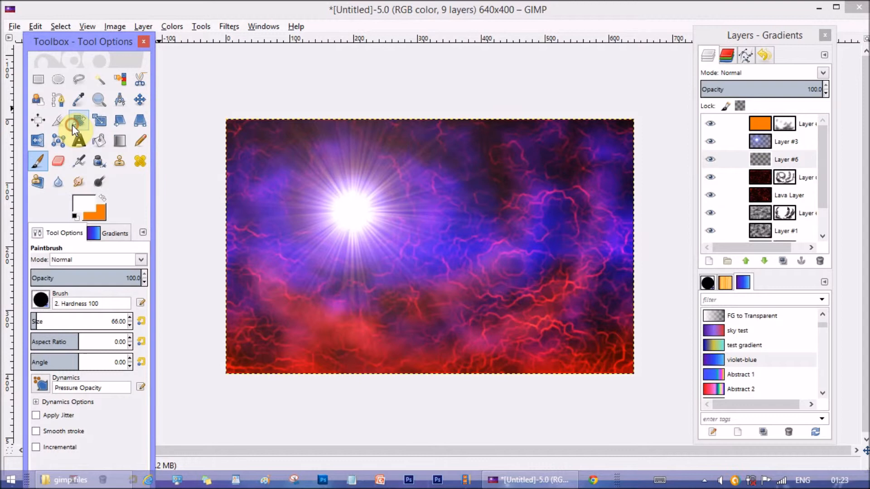
# - Shrink the Paintbrush to size 1–3 and dot tiny white stars across the sky
pyautogui.click(130, 324)
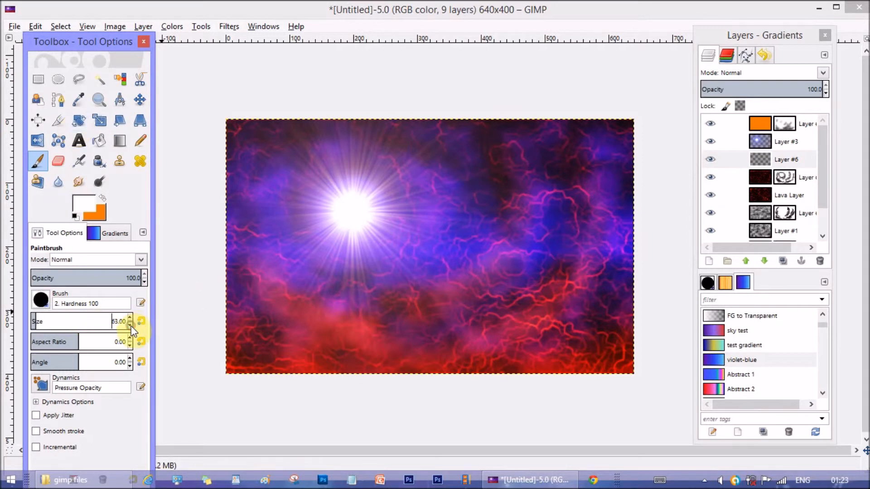
pyautogui.click(130, 323)
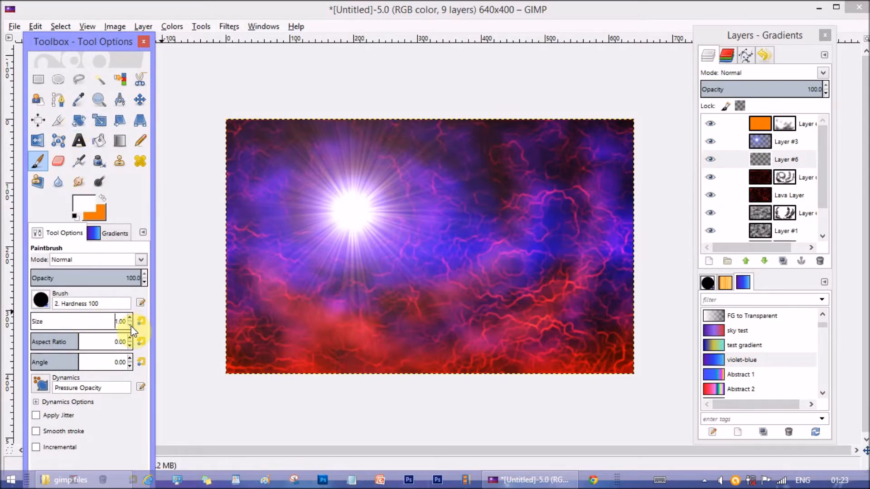
pyautogui.click(785, 141)
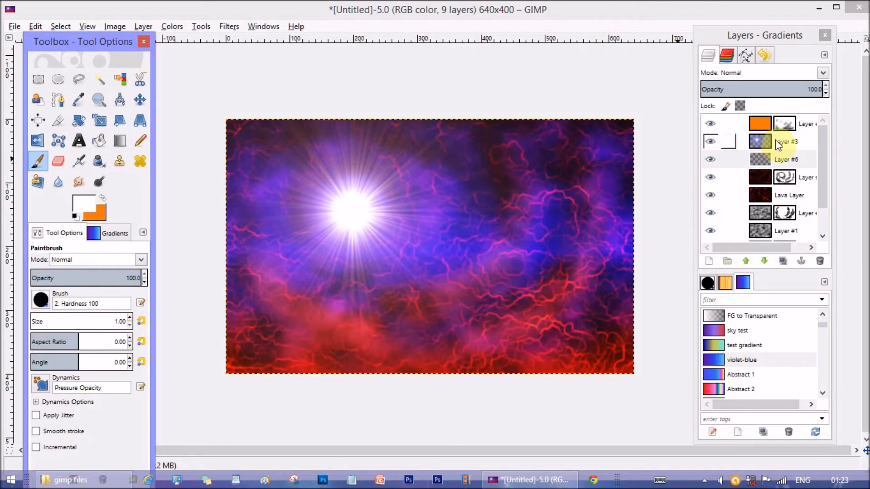
pyautogui.click(786, 159)
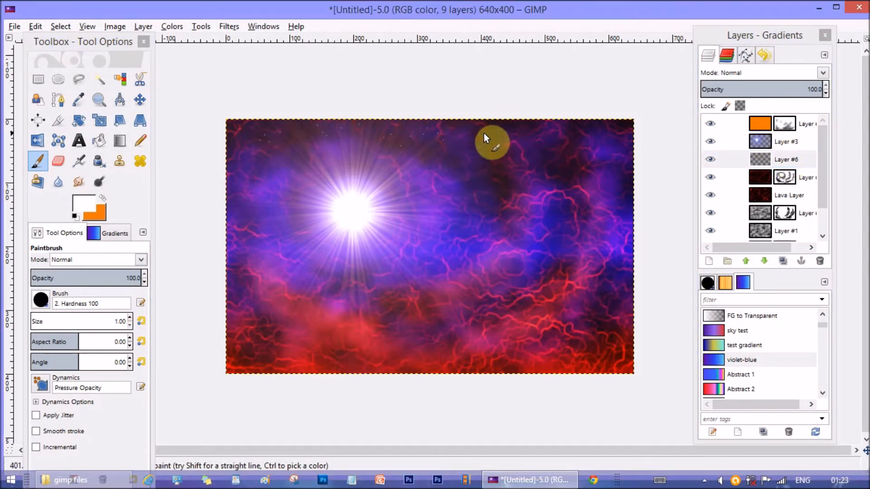
pyautogui.moveTo(571, 192)
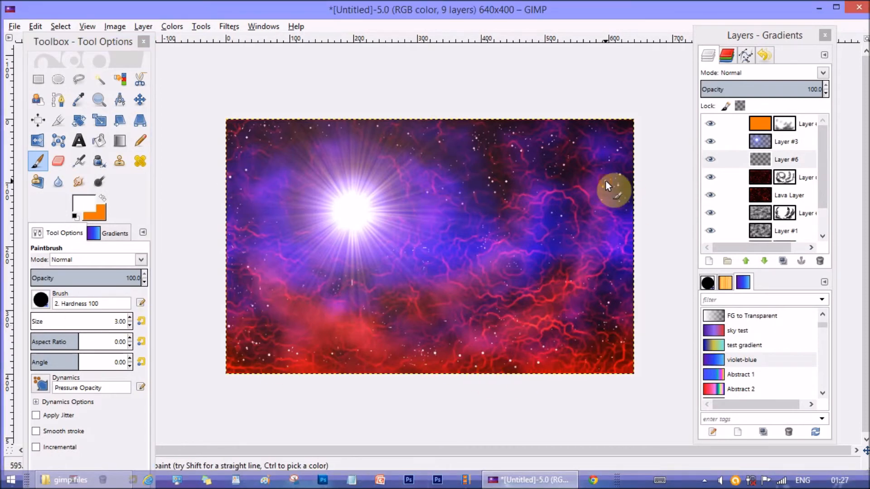
pyautogui.click(58, 161)
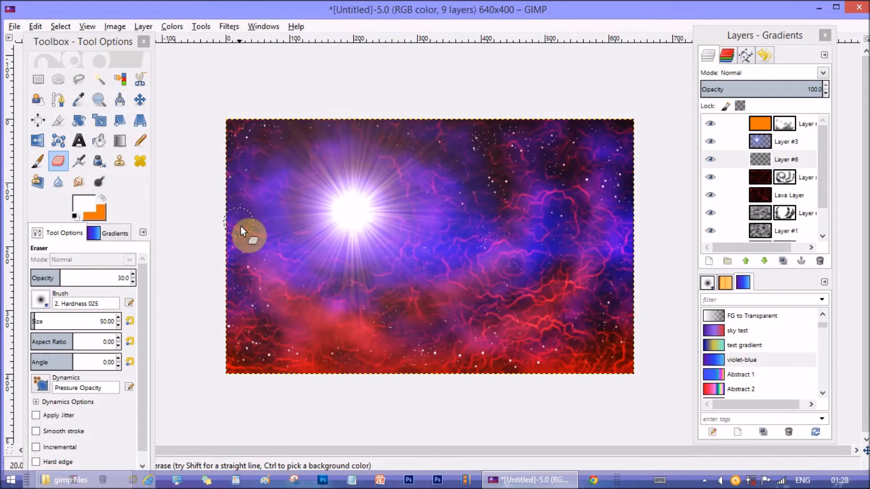
pyautogui.moveTo(466, 172)
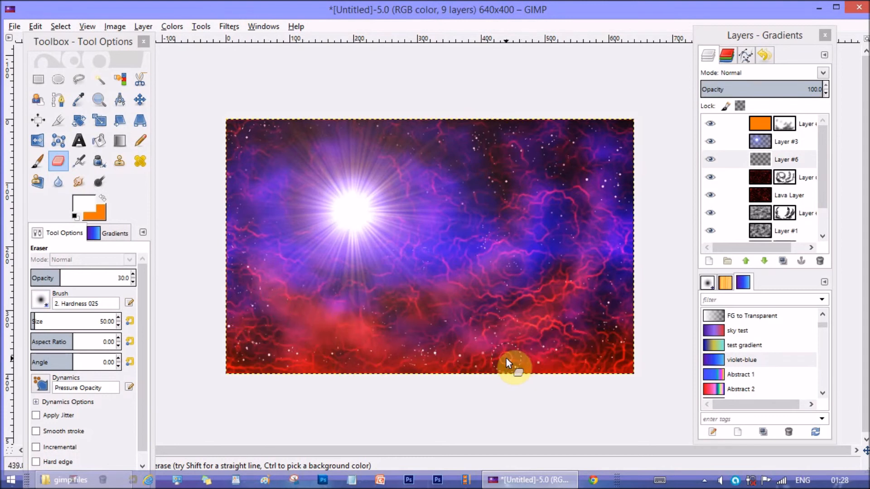
pyautogui.moveTo(472, 344)
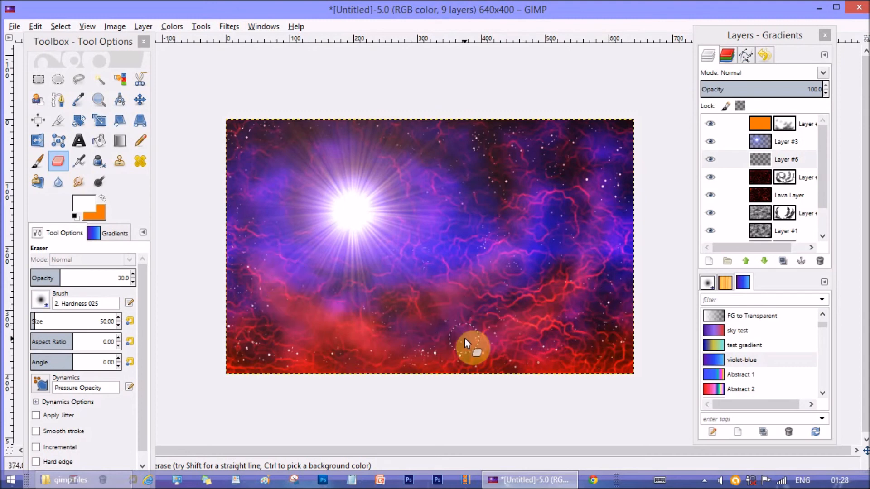
# - Select Layer #6 after fading edge stars with a 30%-opacity, size-50 eraser
pyautogui.click(785, 159)
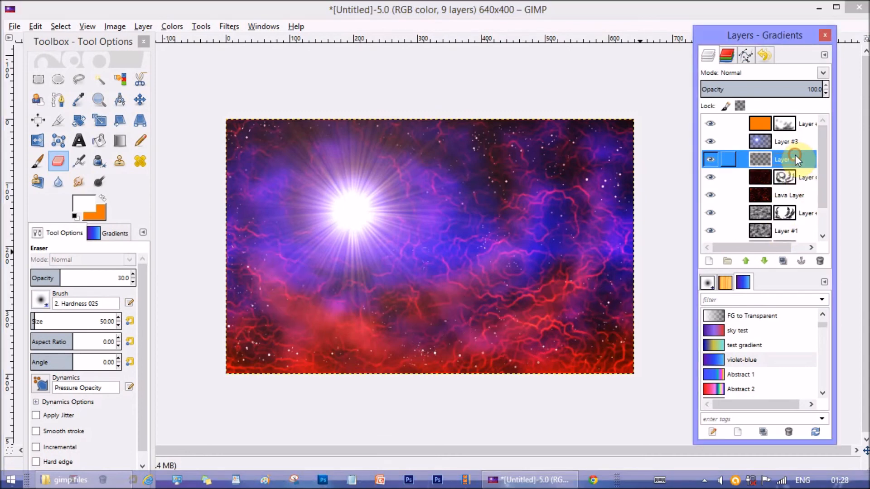